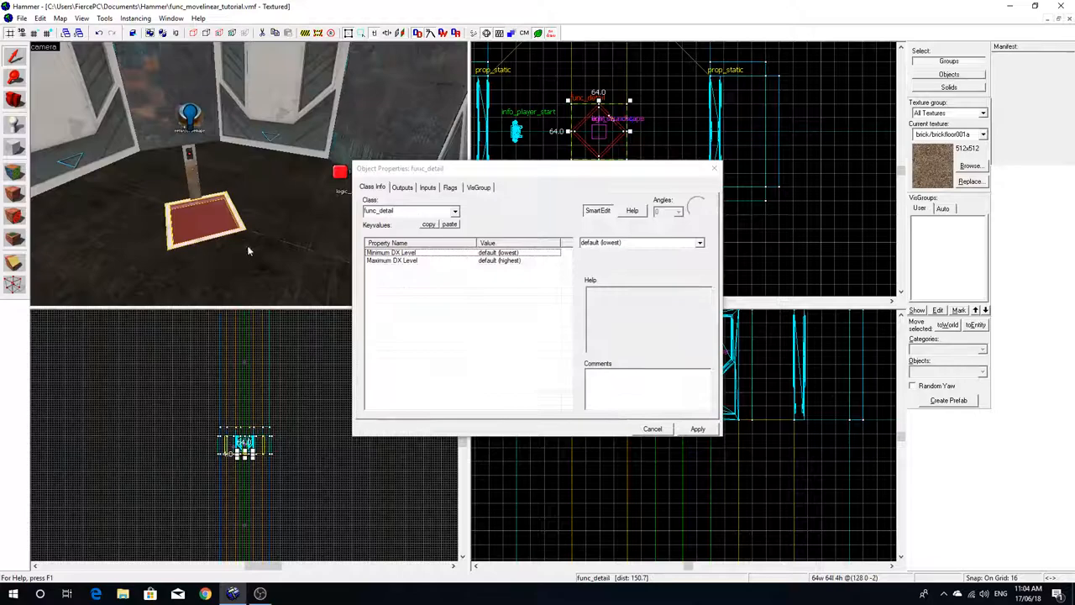
Make the platform a func_movelinear and the button post a func_button
click(456, 210)
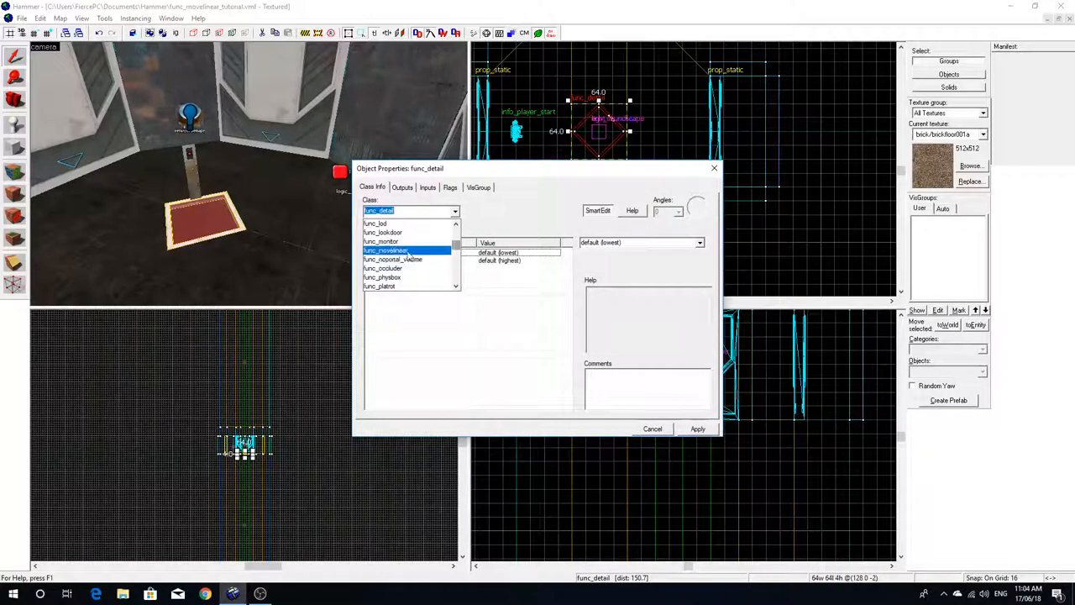
click(388, 250)
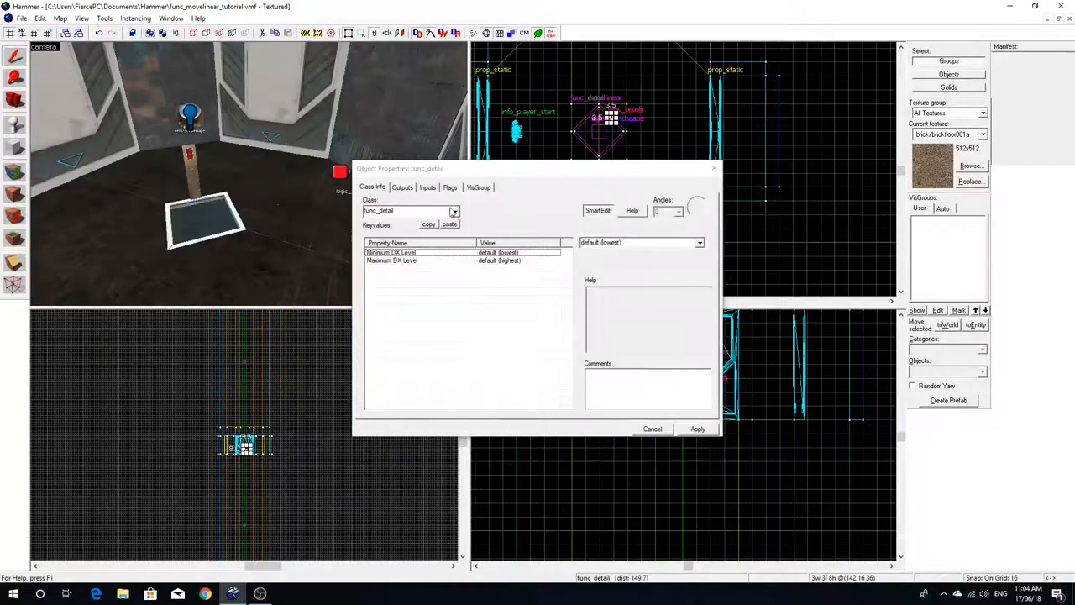
click(455, 210)
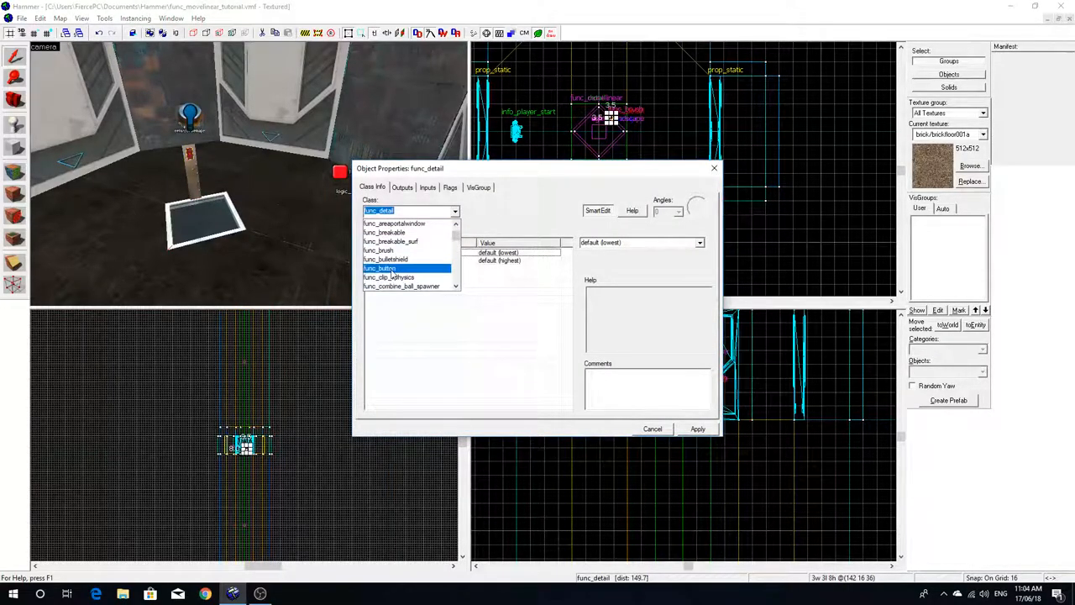
click(403, 267)
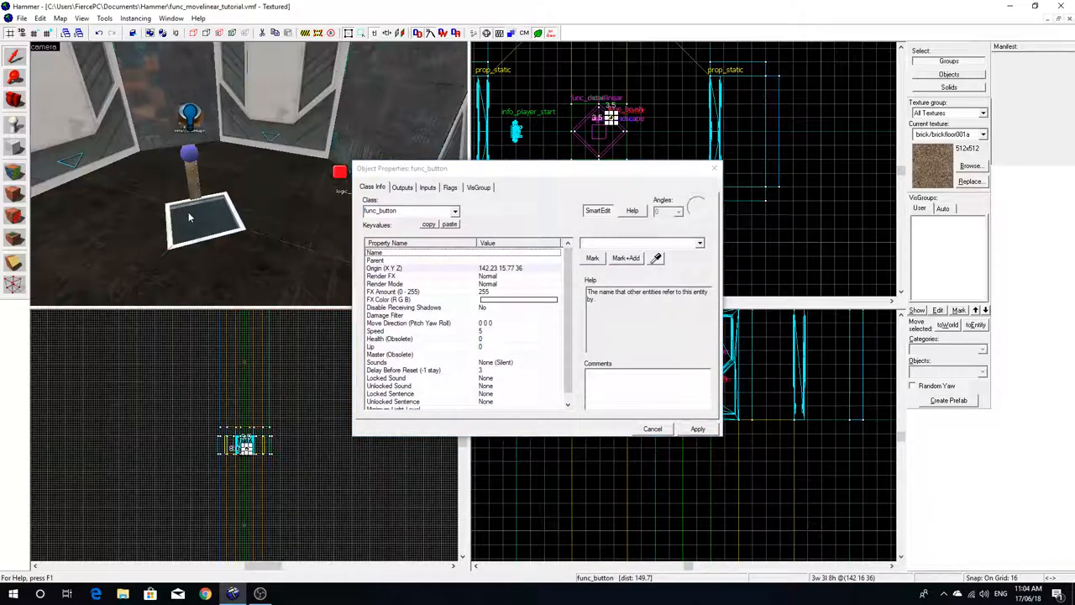
Name the elevator combine_elevator, set Move Direction to -90 0 0 and Speed to 200
click(452, 211)
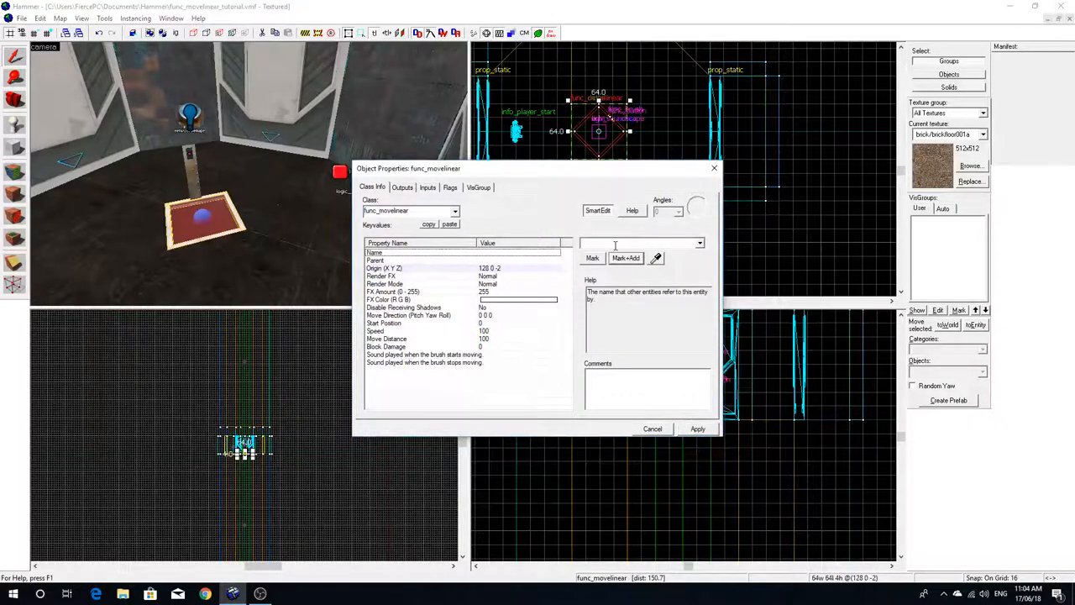
text(con)
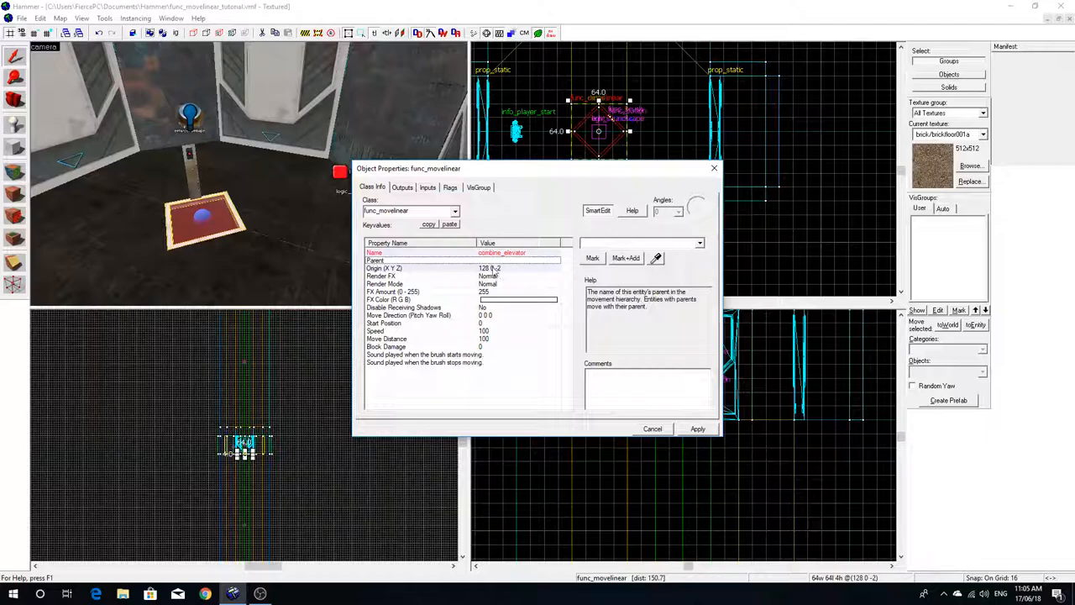
click(383, 267)
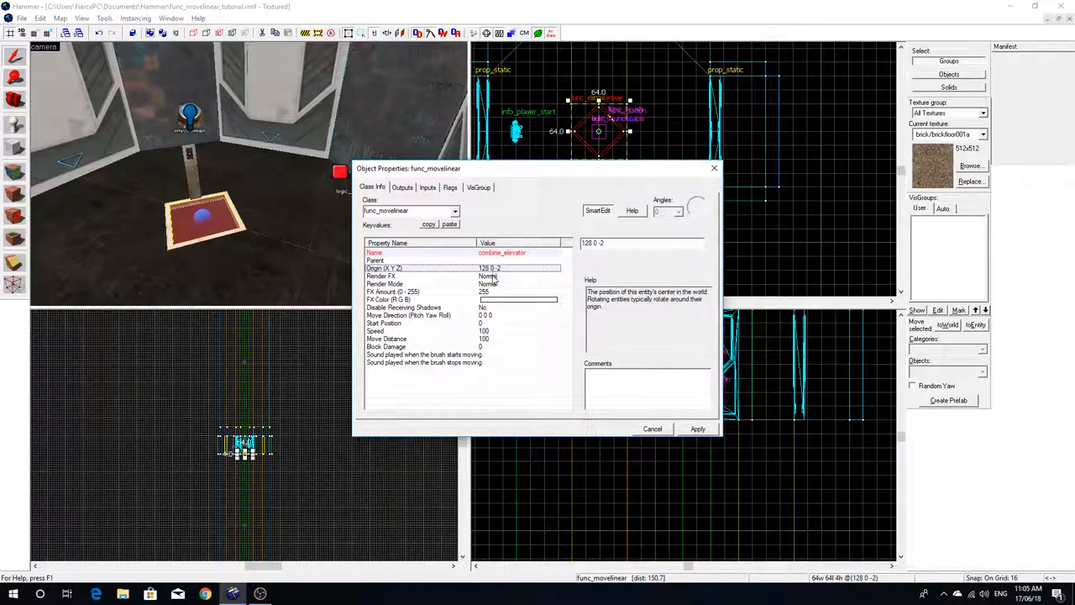
click(437, 307)
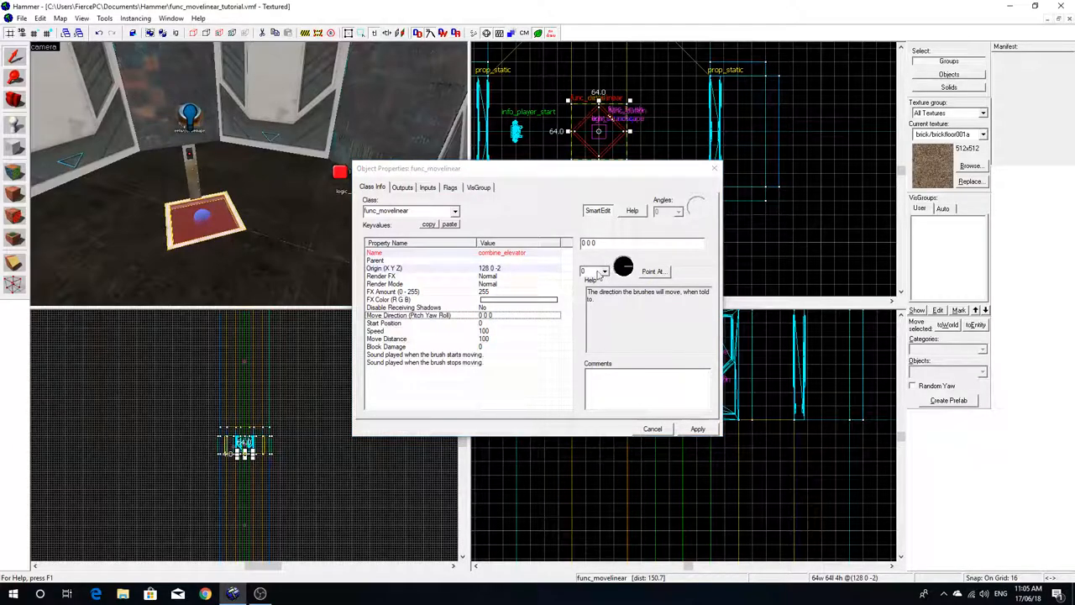
click(606, 272)
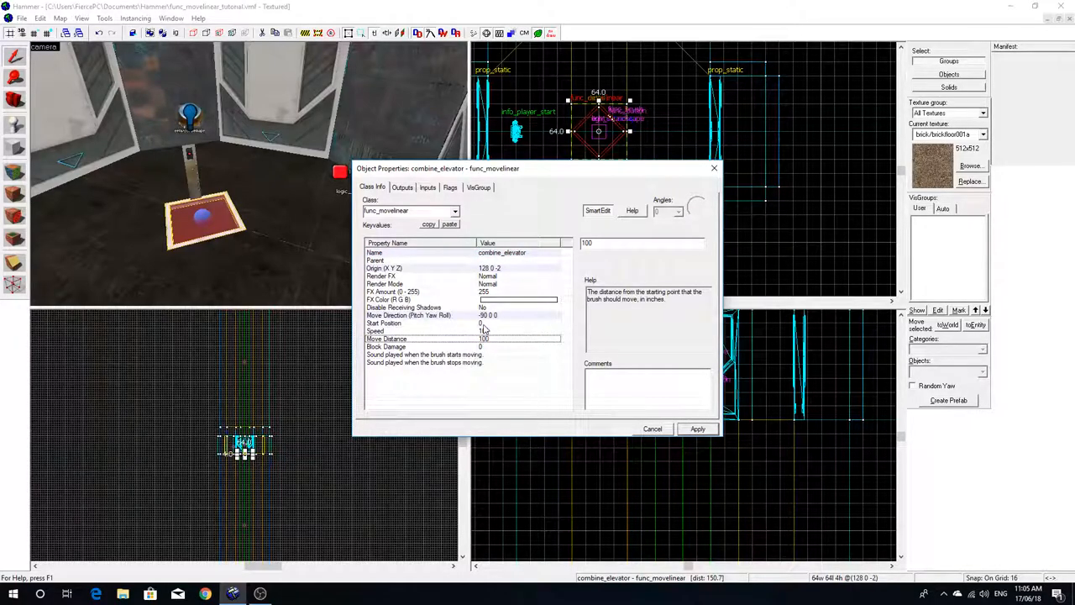
click(385, 323)
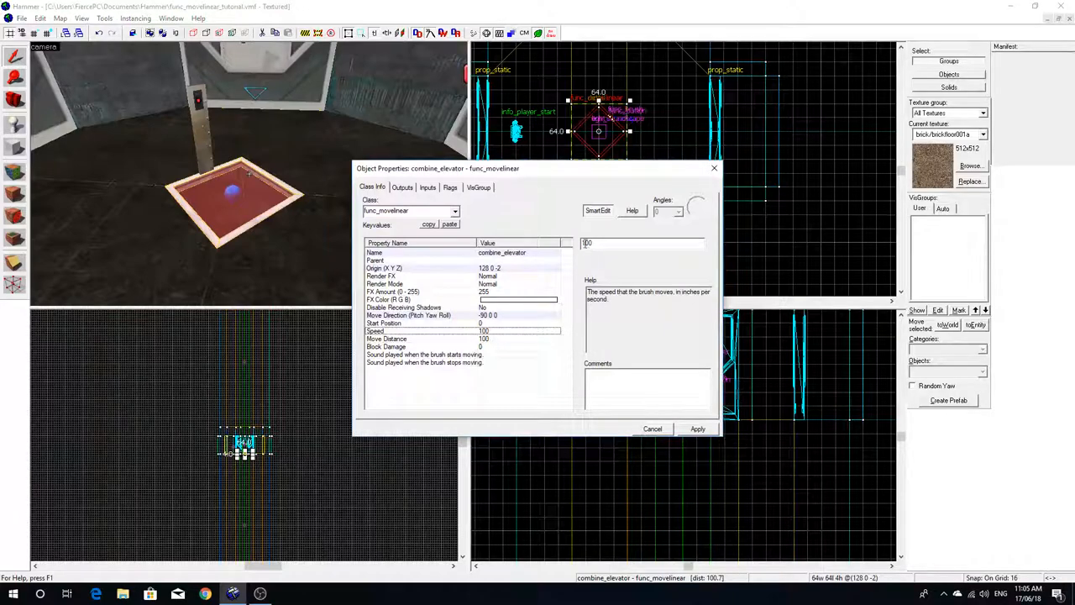
text(200)
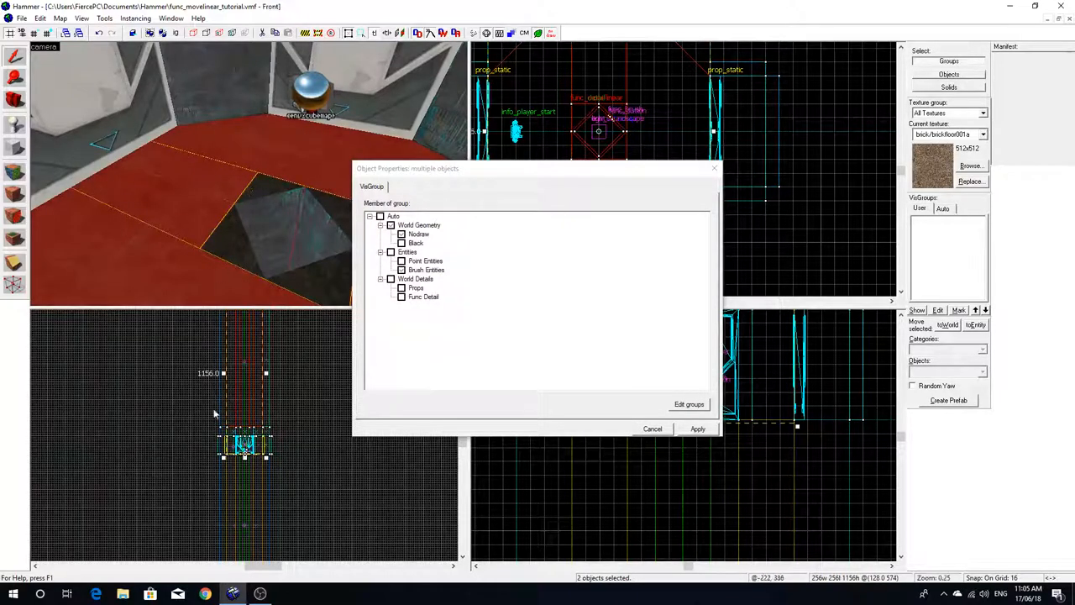
mouse_move(218, 462)
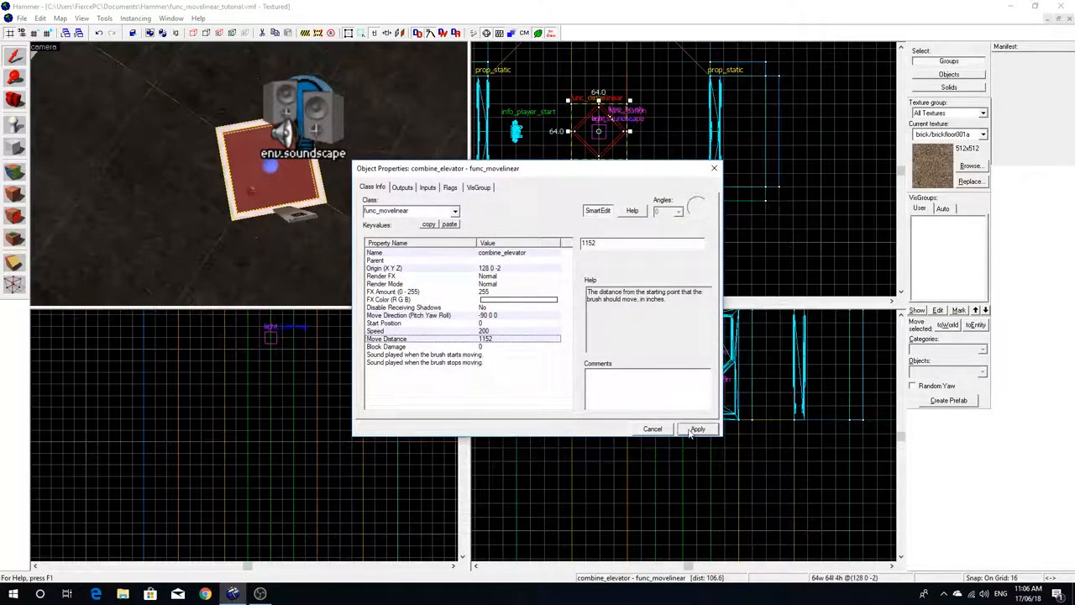
Set the elevator's Block Damage to 500
click(698, 428)
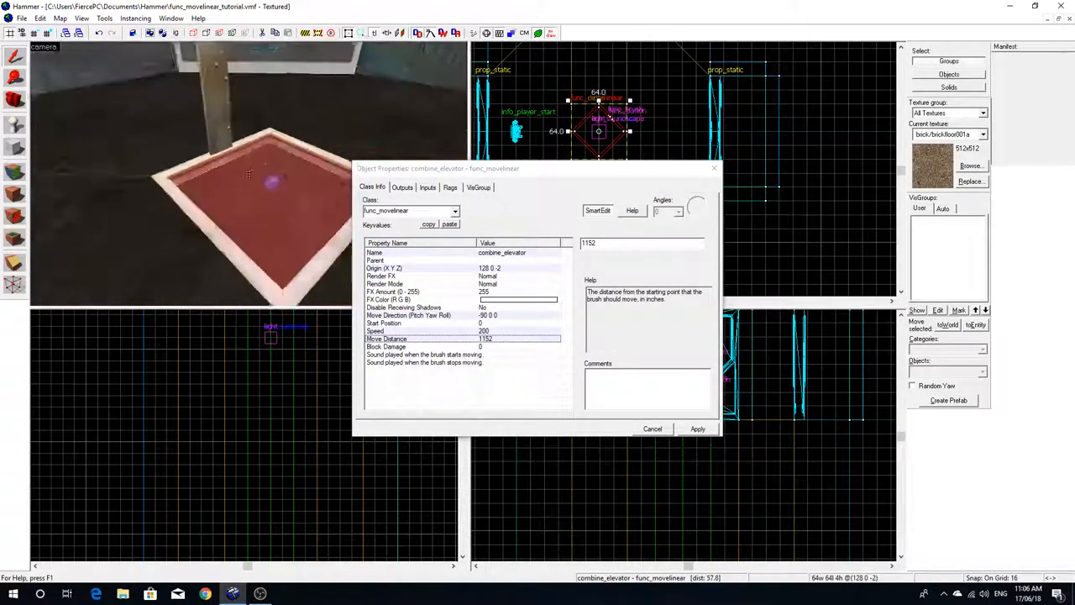
click(387, 346)
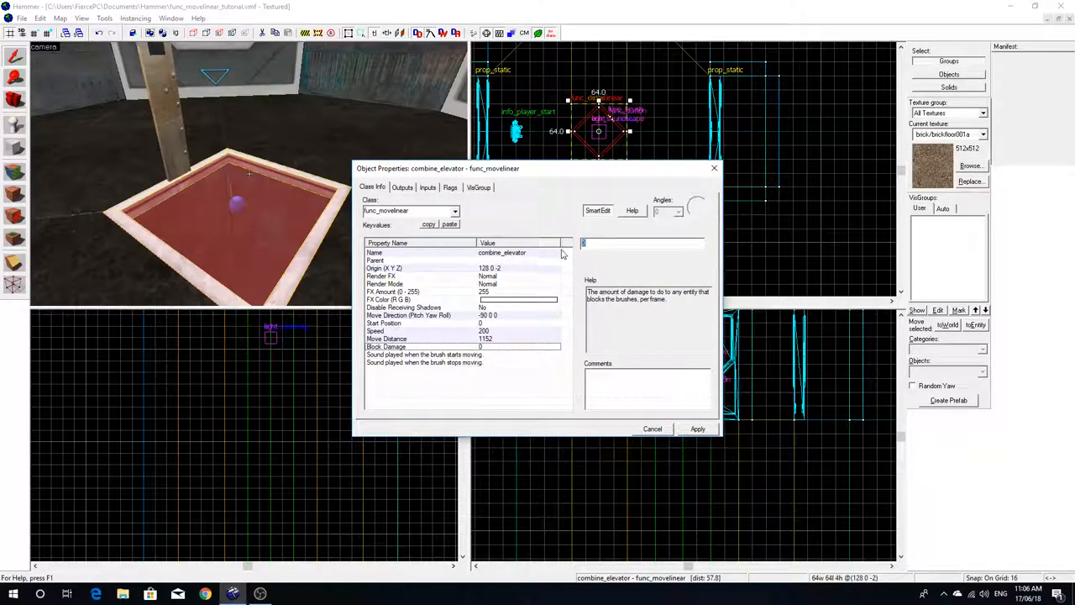
text(500)
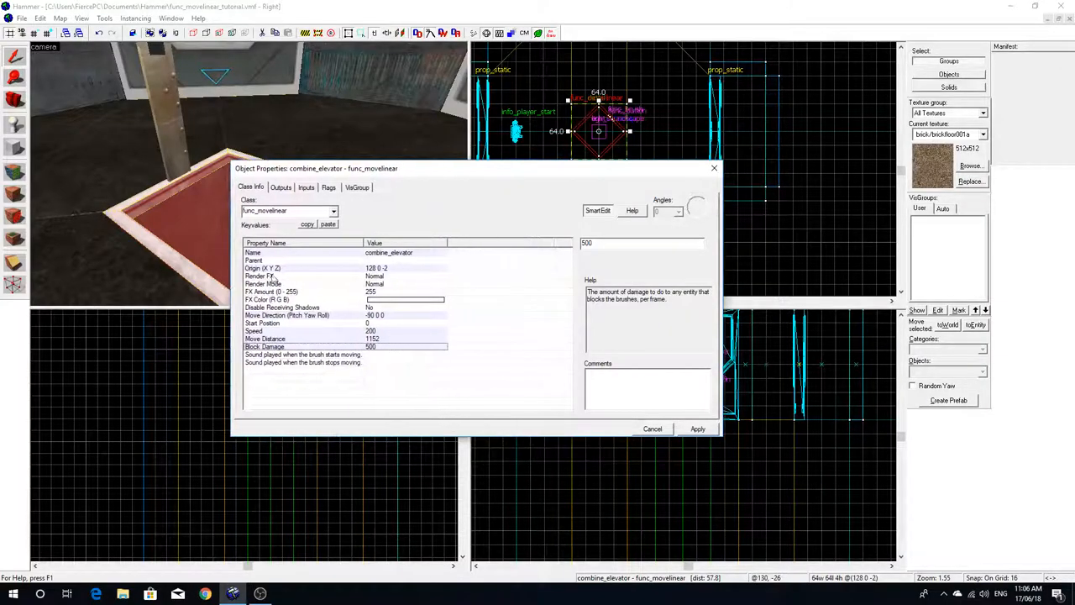
click(302, 354)
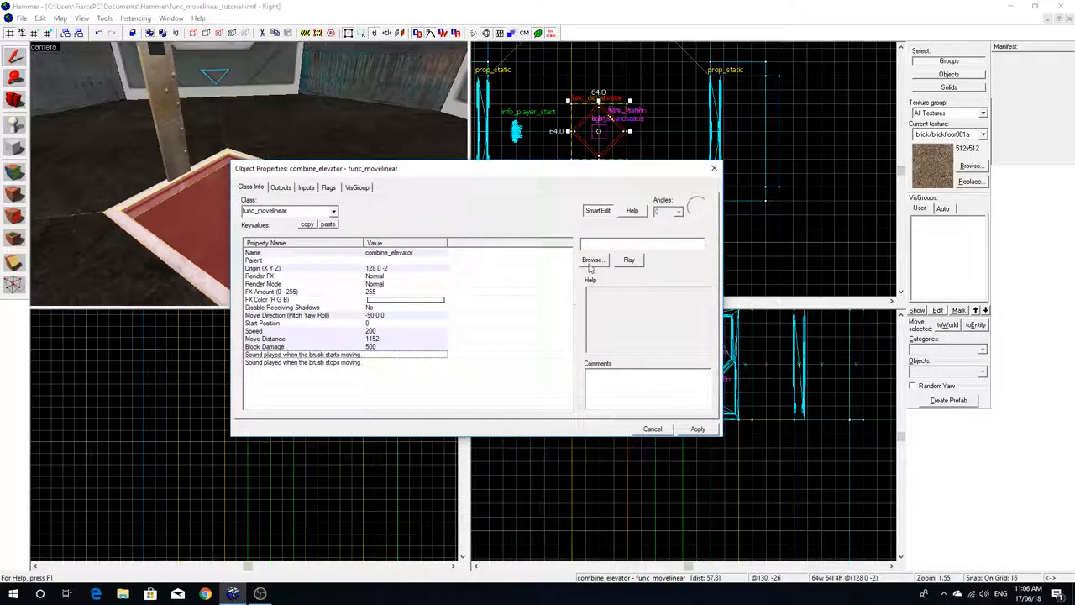
Pick raw sounds skylift_move.wav for start and skylift_stop.wav for stop
click(592, 259)
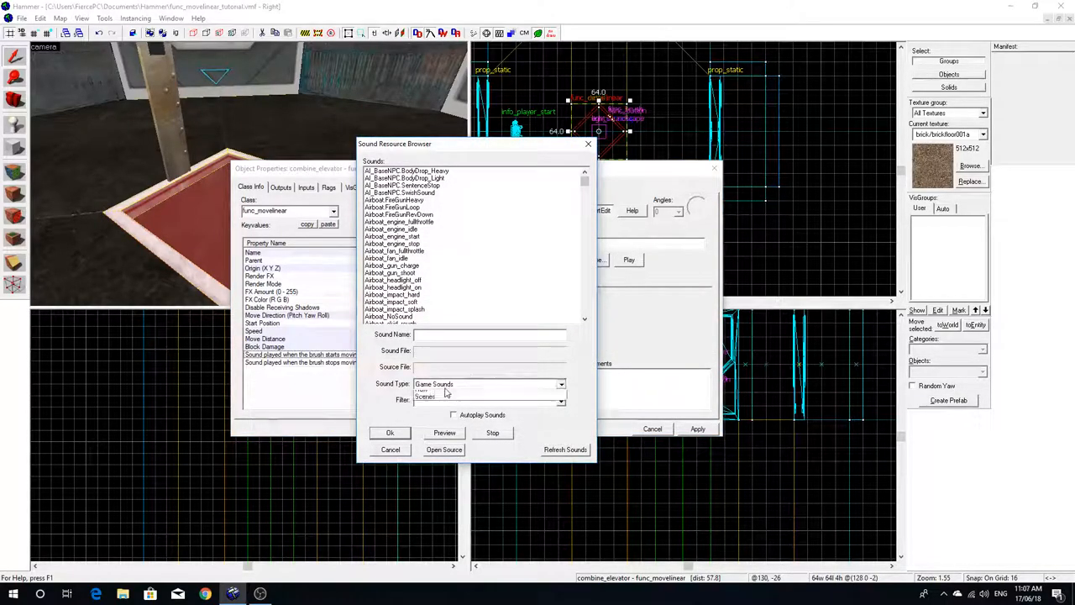
click(559, 384)
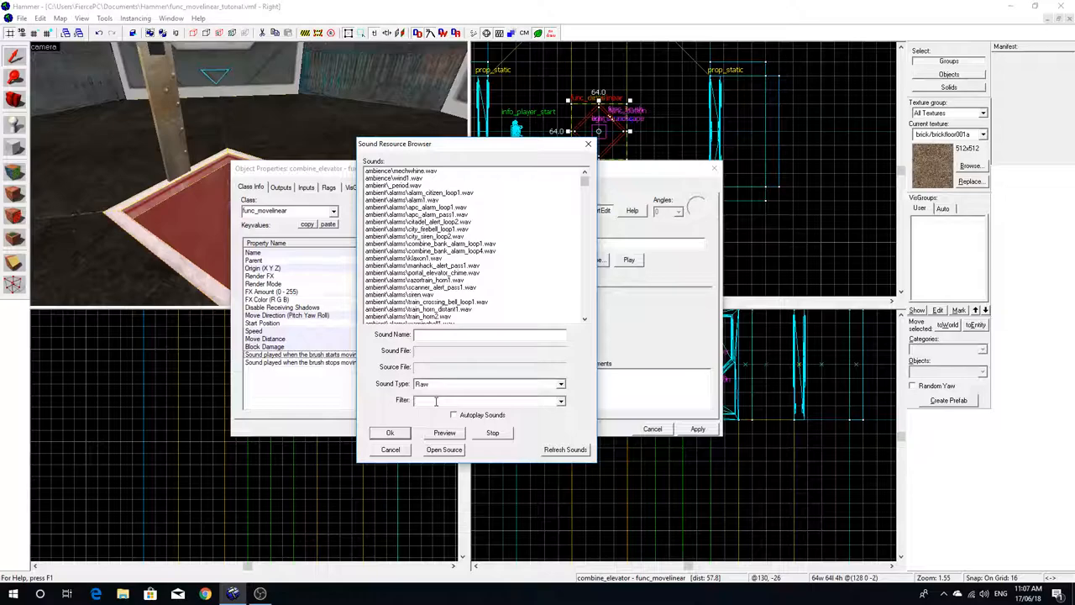
text(sky)
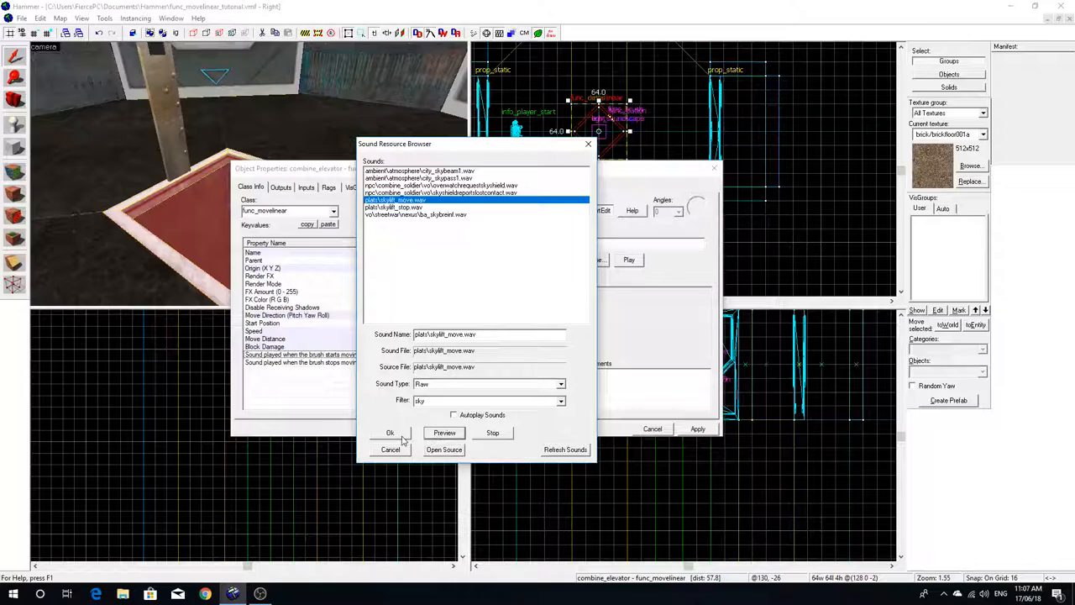
click(390, 432)
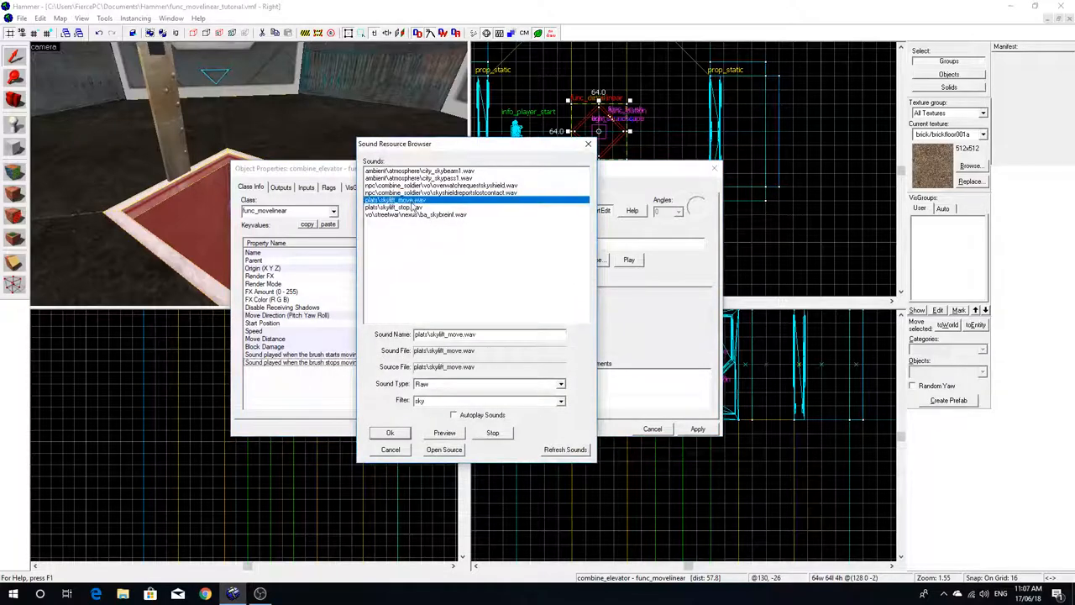
click(389, 433)
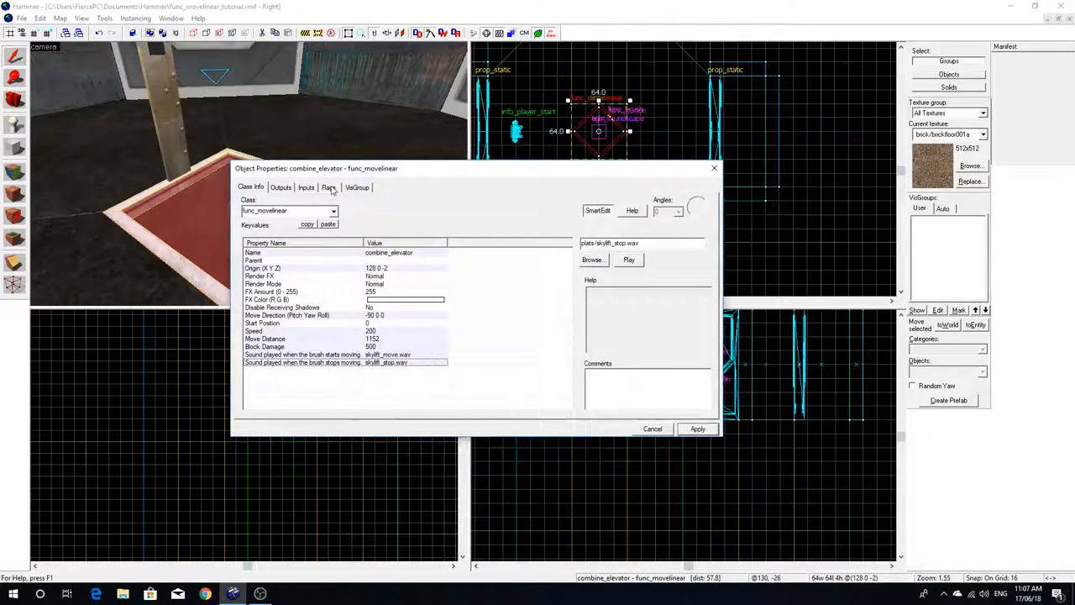
Review the elevator's Flags and close its properties
click(329, 187)
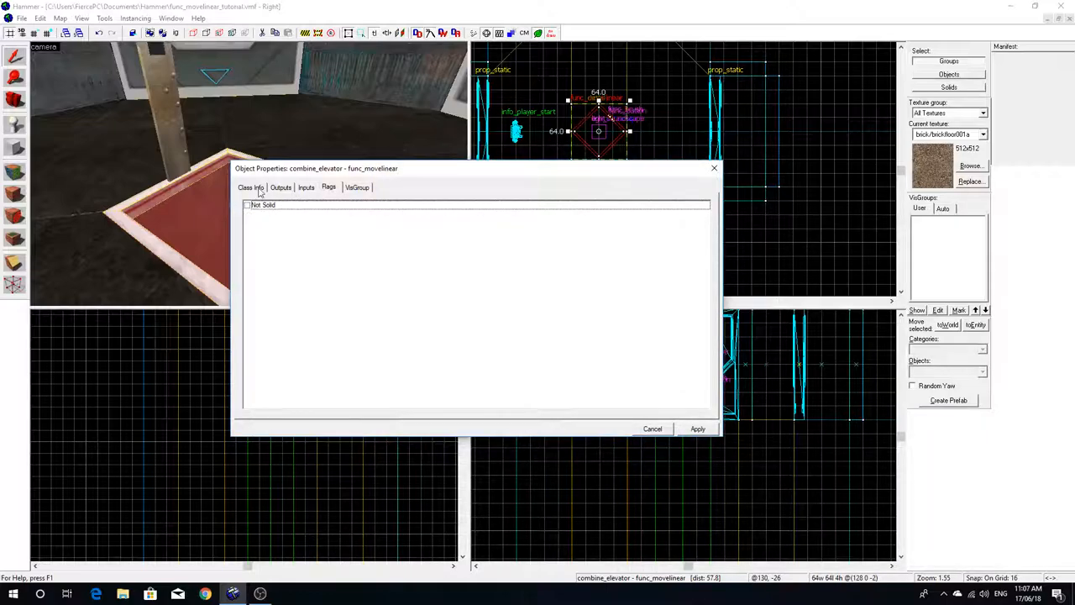
click(251, 186)
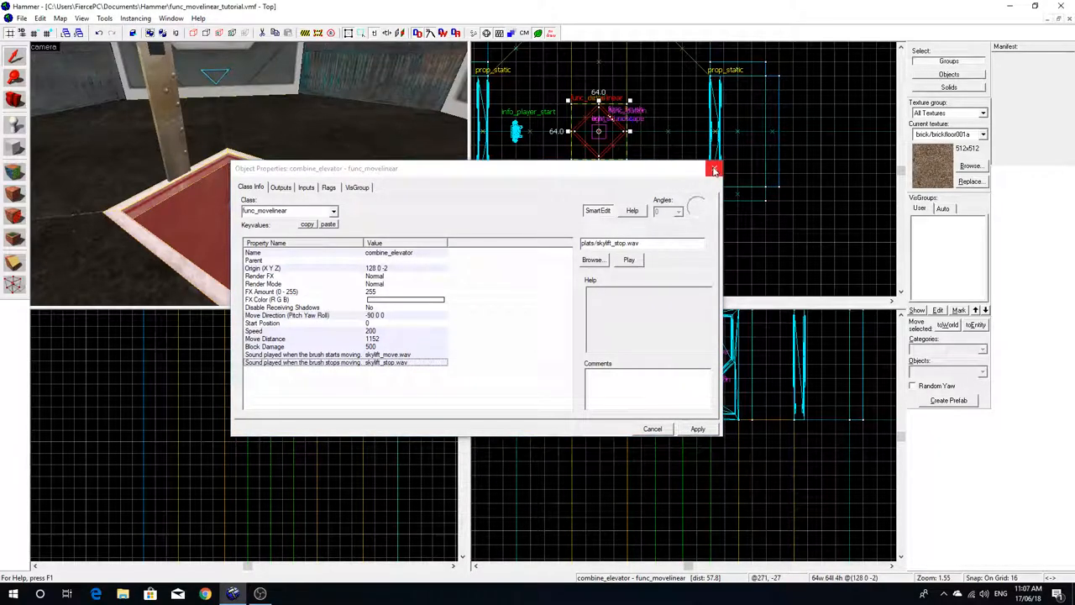
click(713, 170)
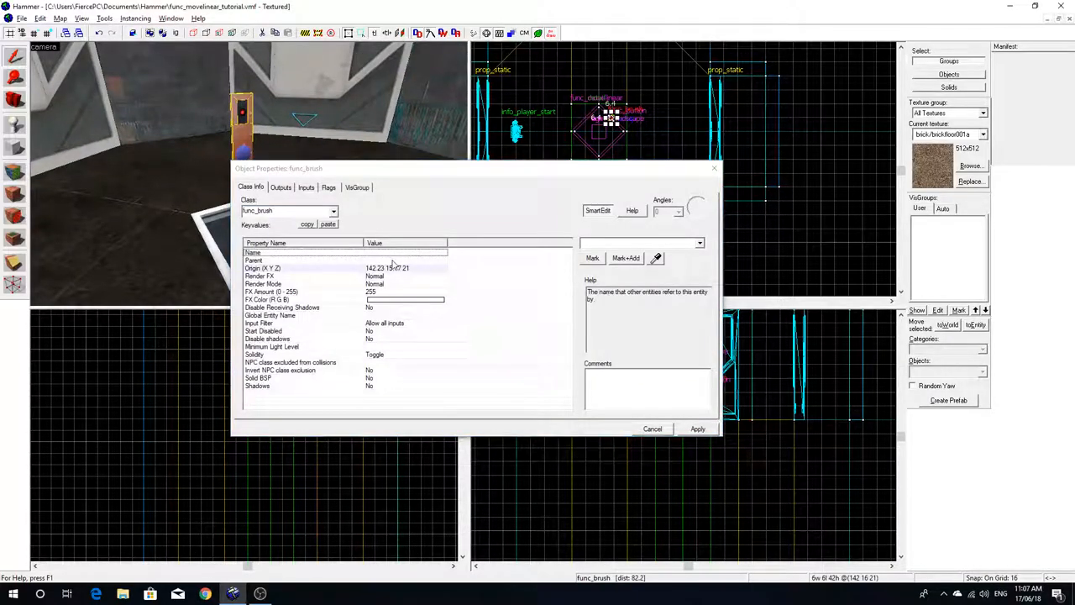
Add a new blank output on the logic_auto entity
click(294, 260)
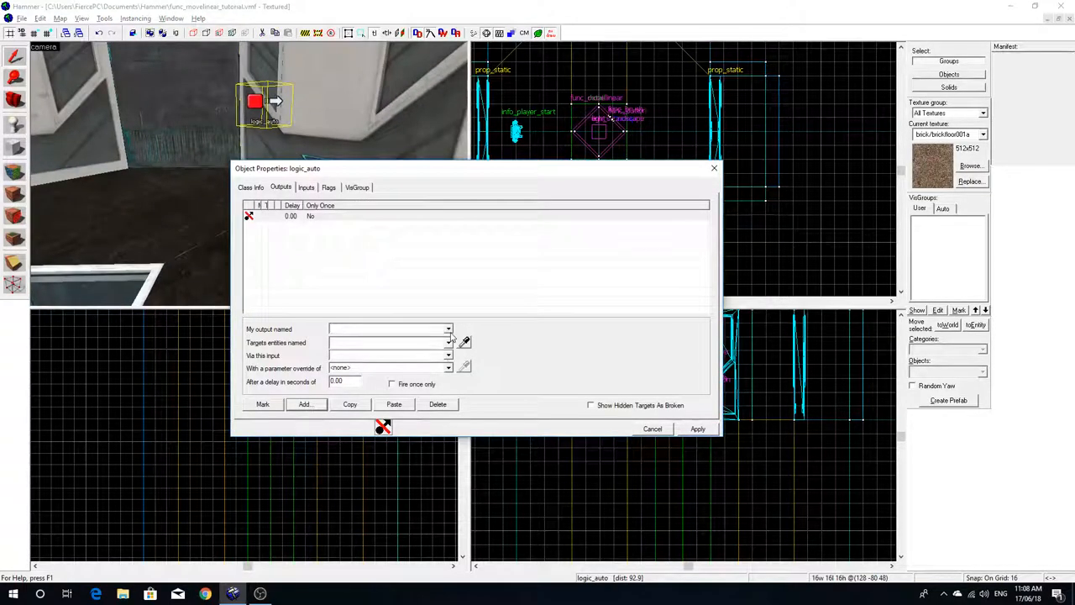
Draft an OnMapSpawn output targeting combine_elevator, then delete it
click(448, 328)
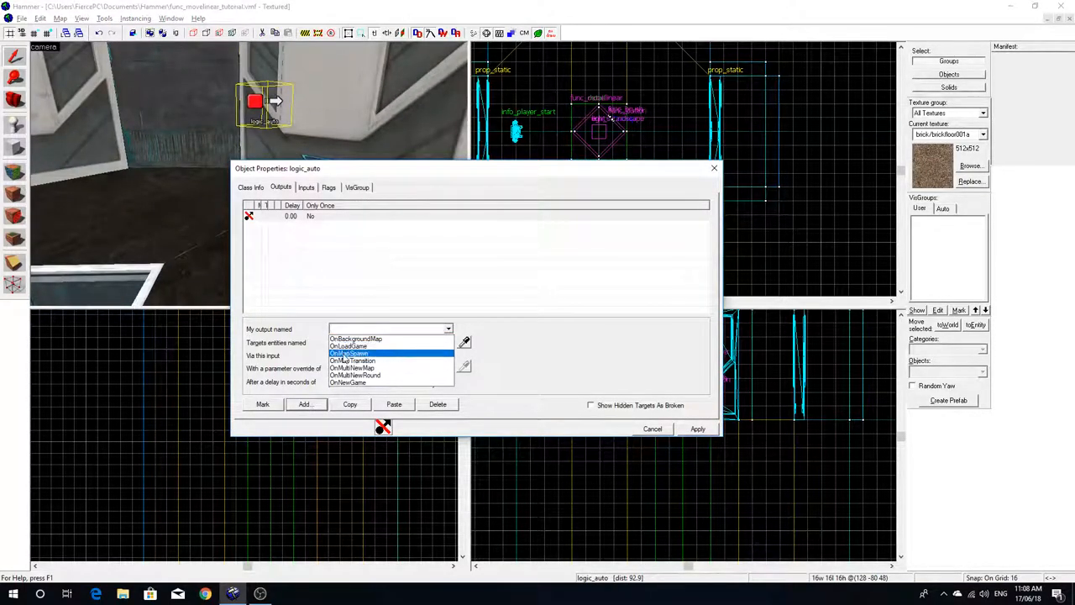
click(348, 353)
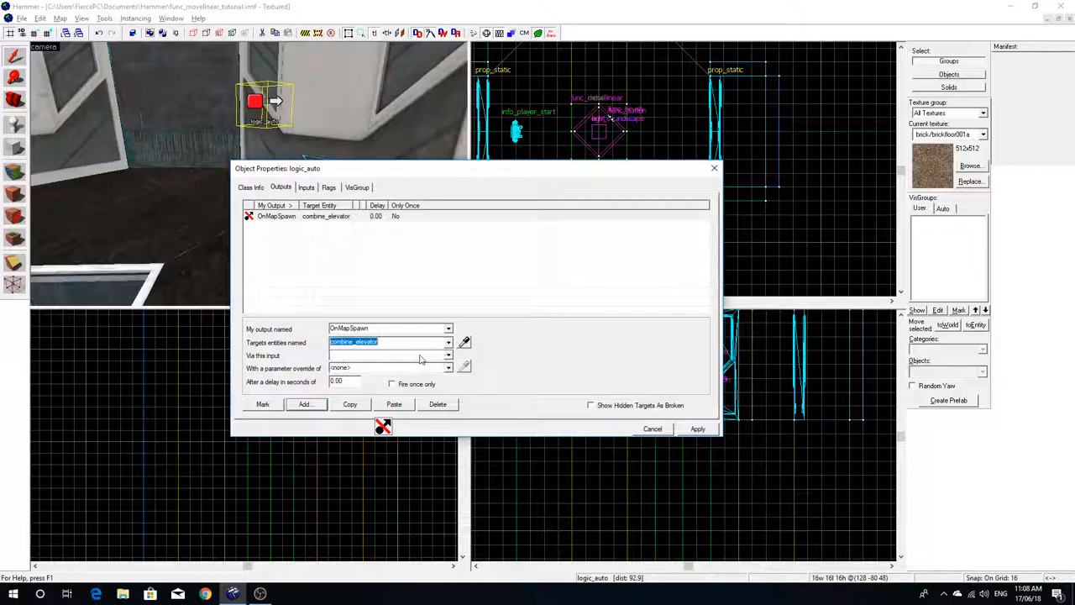
click(448, 355)
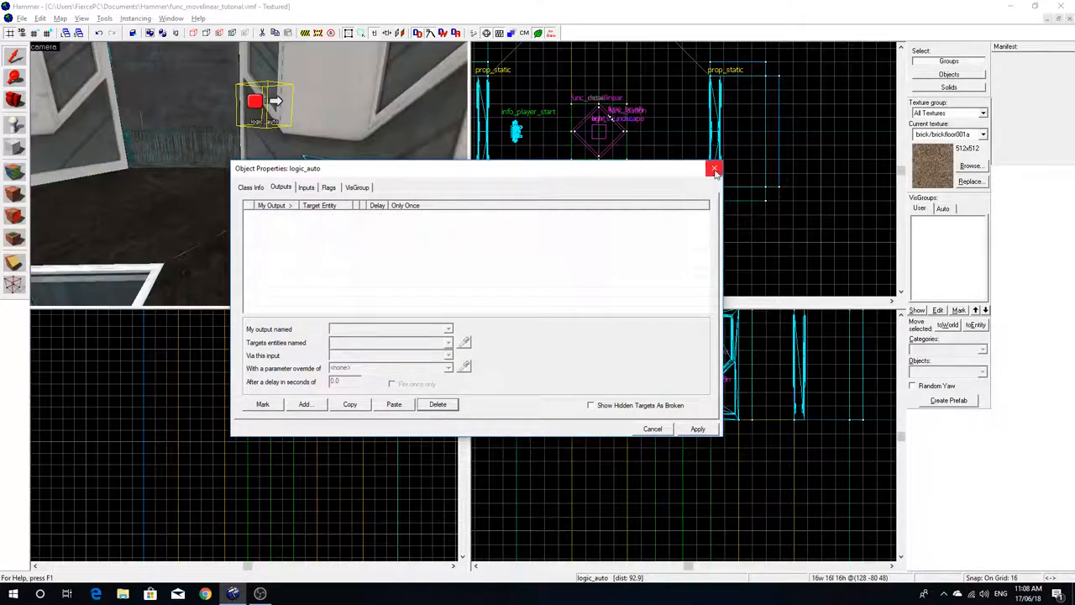
Close the logic_auto properties and select the elevator's func_button
click(713, 170)
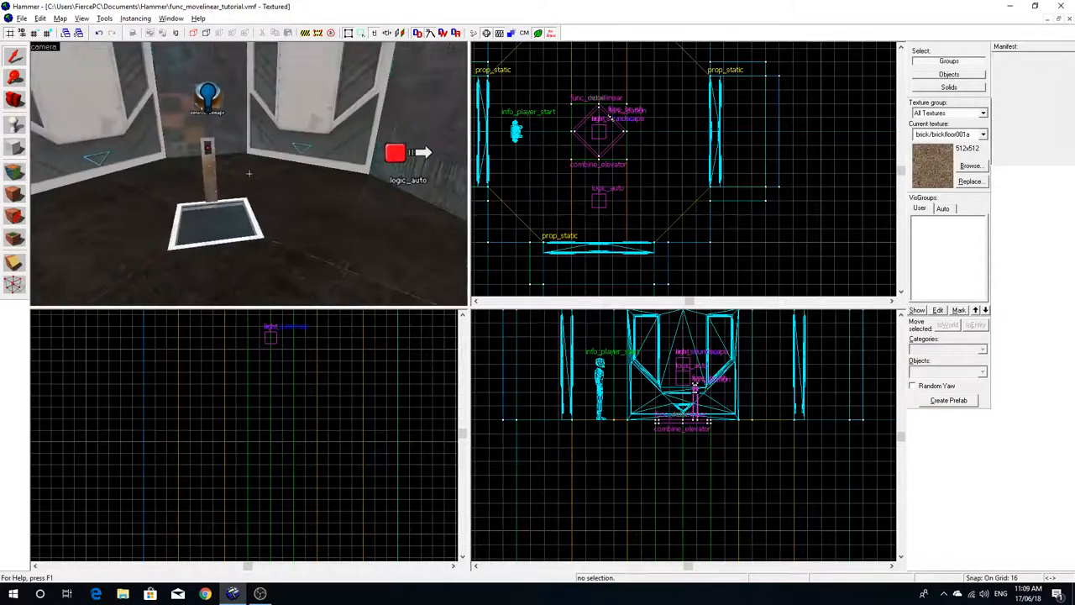
click(37, 19)
text(On)
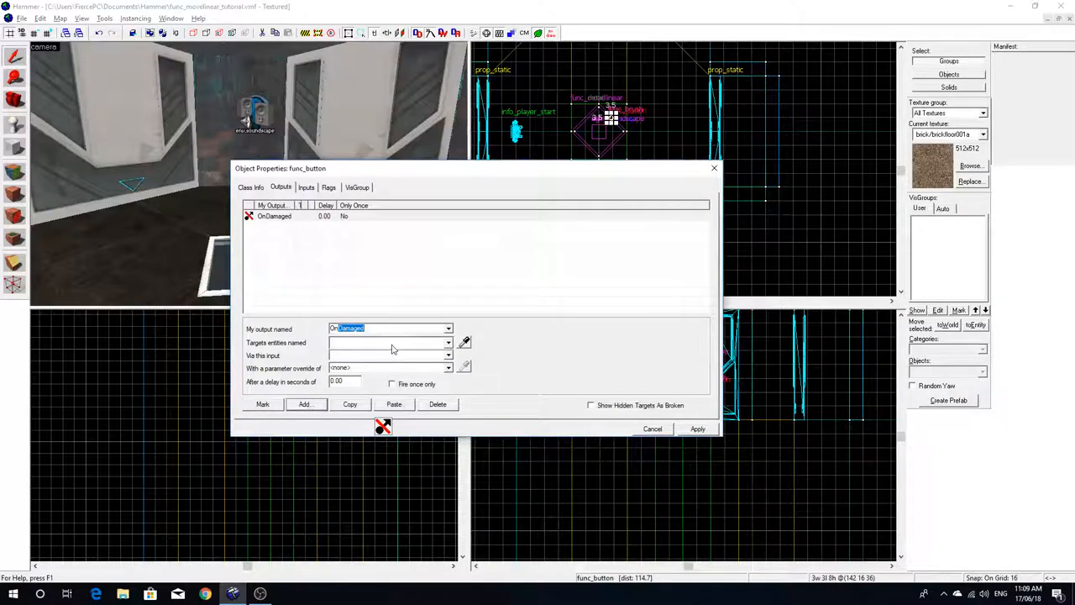
Add OnPressed outputs: Open combine_elevator and Lock !self, then place a logic_branch
click(448, 328)
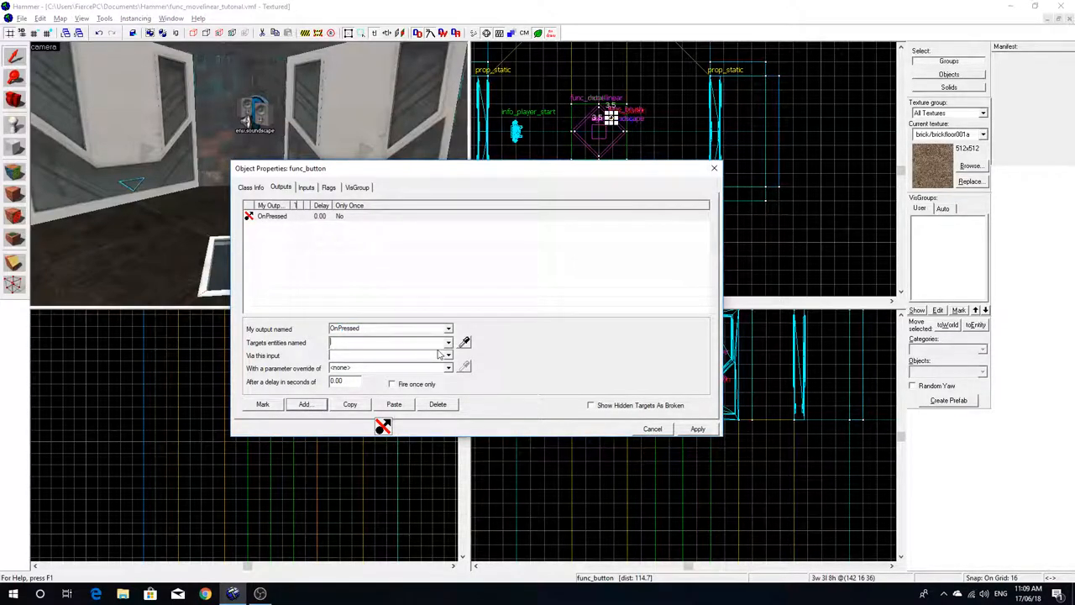
text(combine_elevator)
click(391, 356)
text(Open)
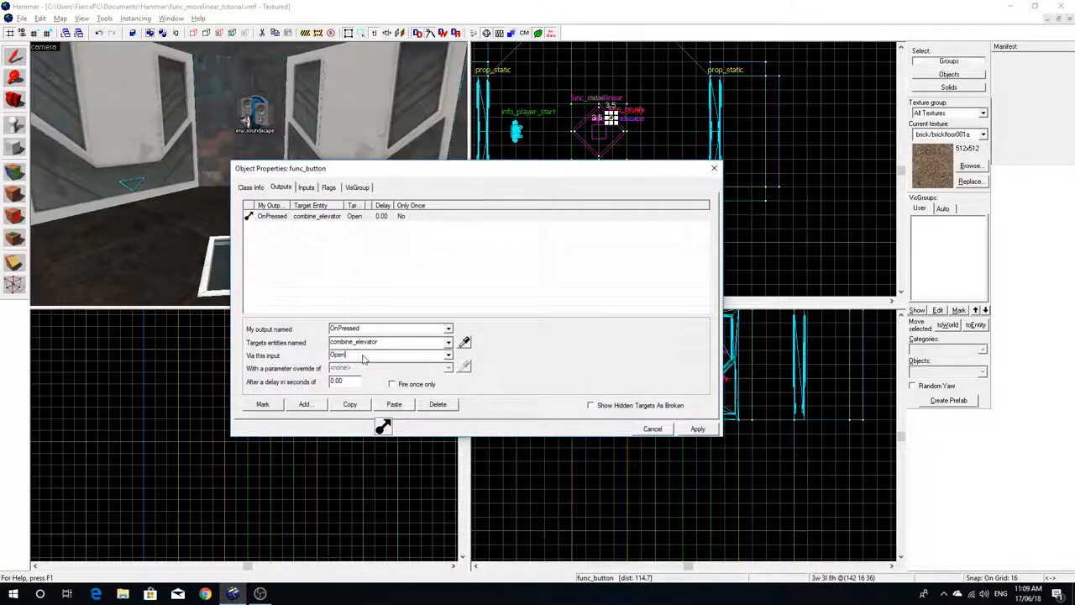
click(304, 404)
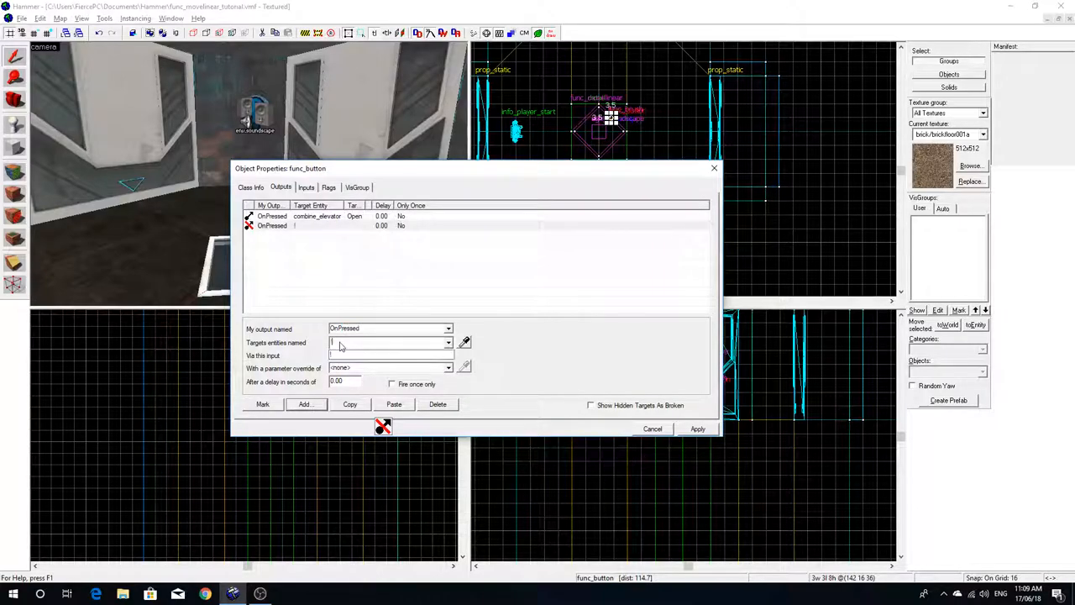
text(!self)
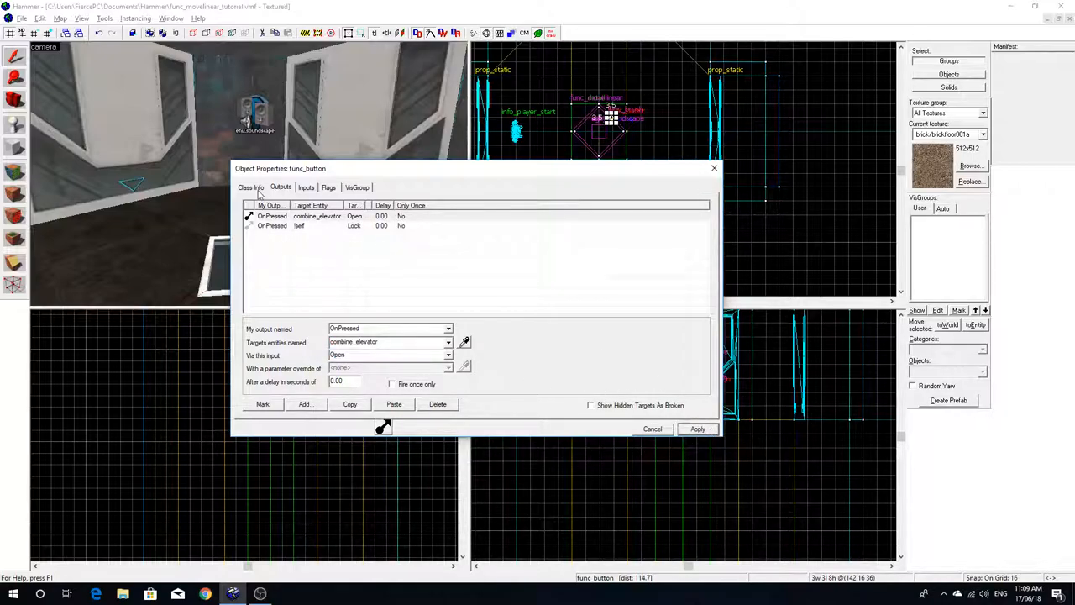
click(319, 216)
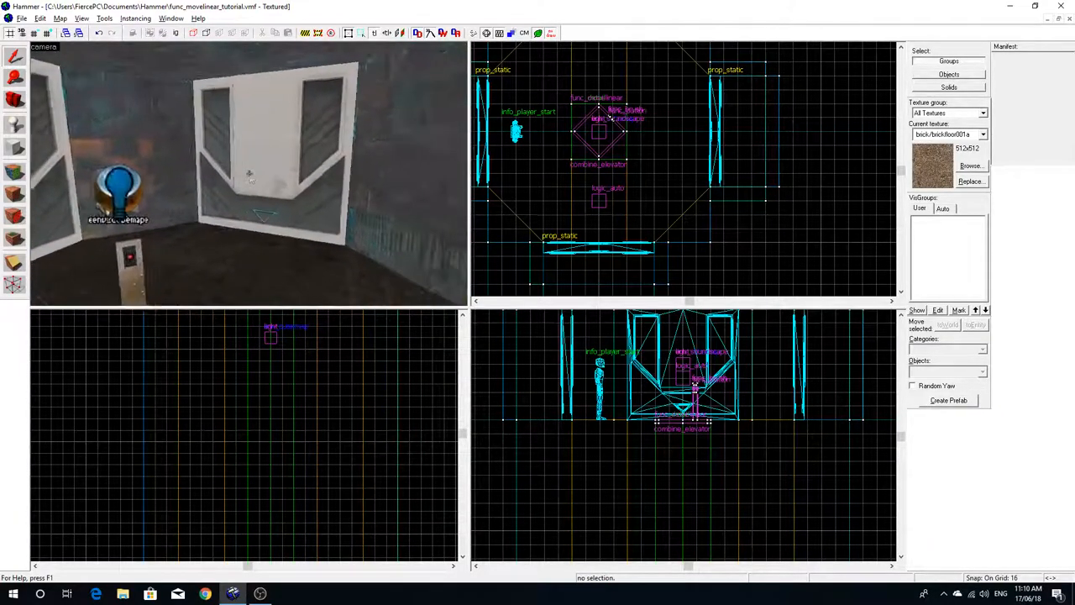
click(981, 371)
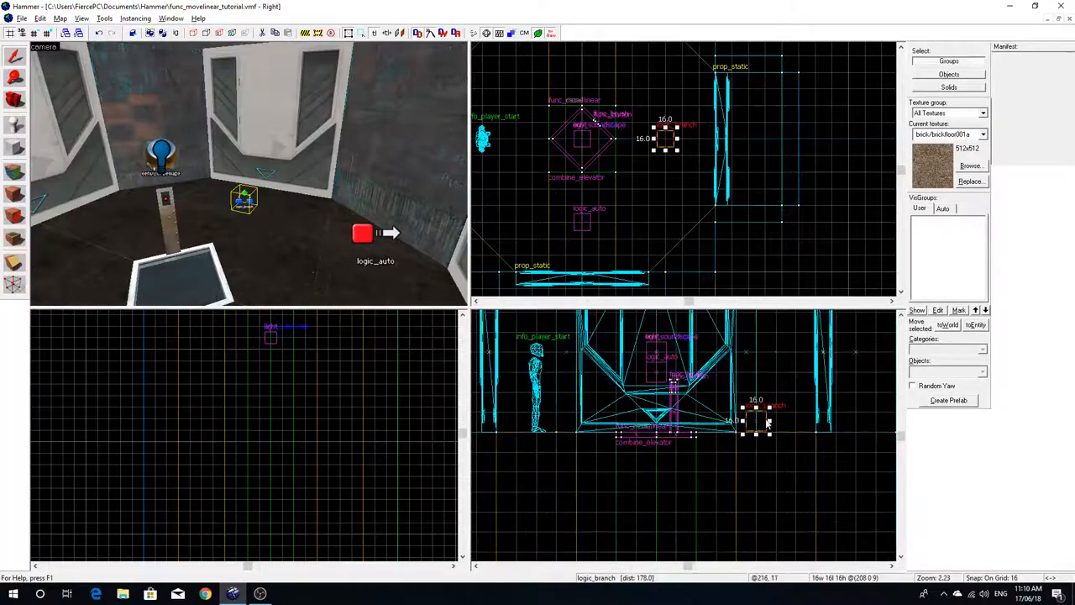
Name the new logic_branch combine_elevator_branch and check its initial value of 0
double_click(756, 424)
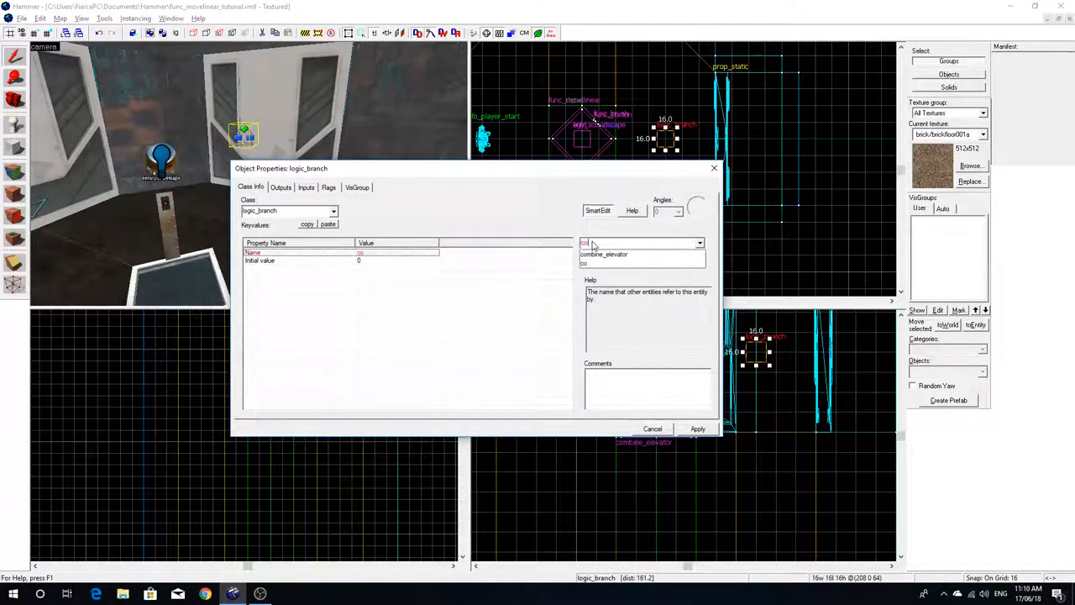
text(combine_elevator_branch)
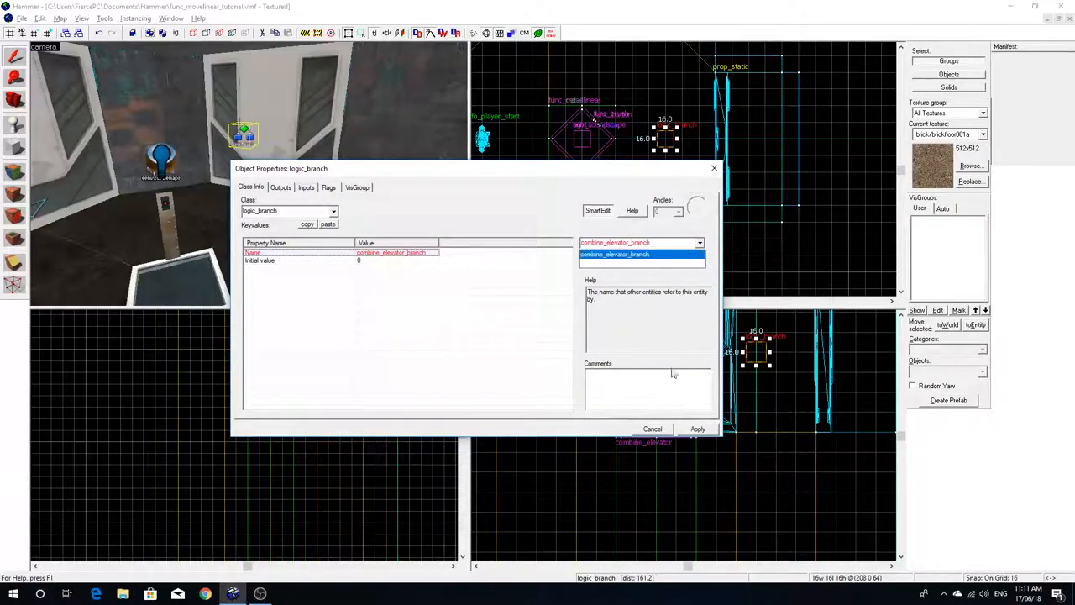
click(329, 187)
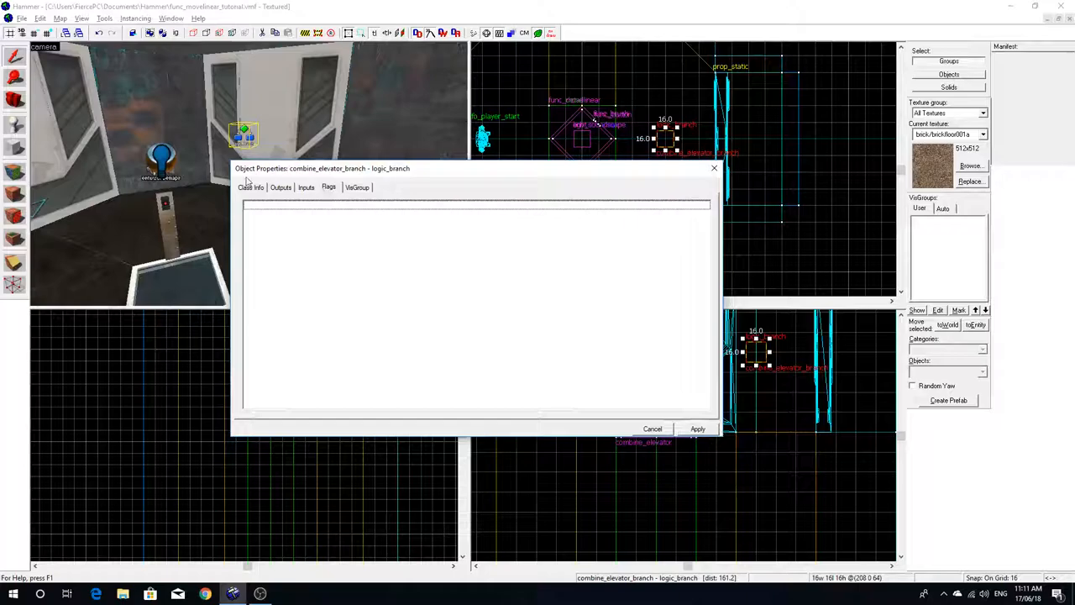
click(250, 186)
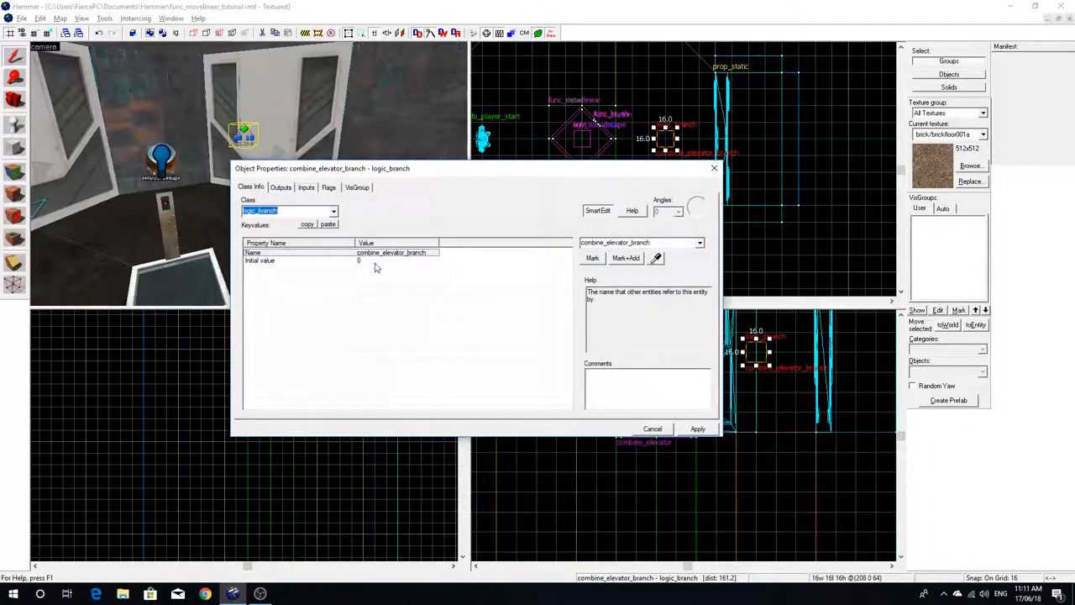
click(261, 261)
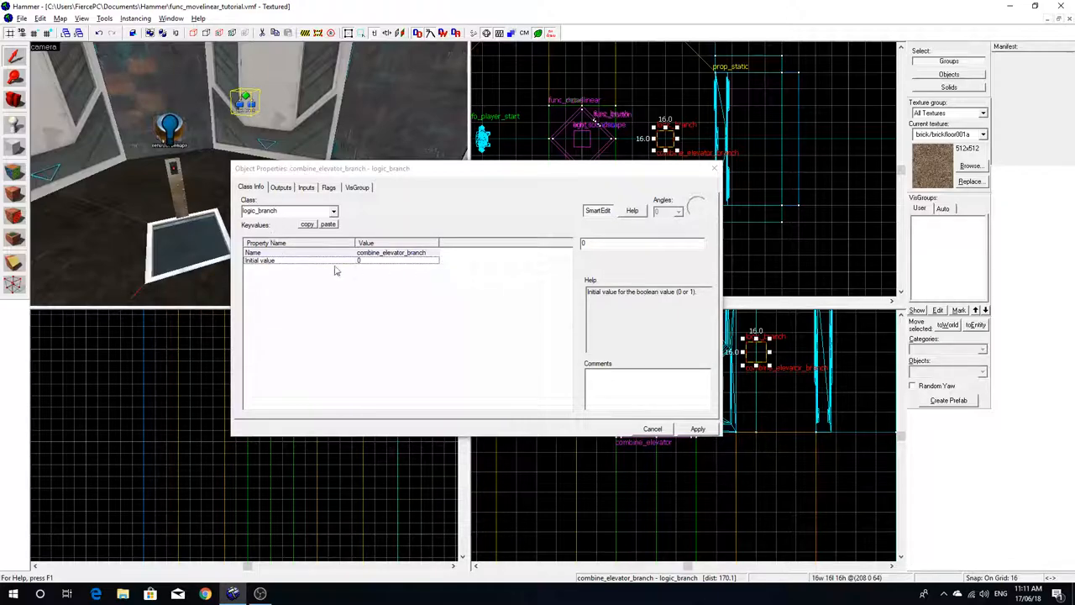
Add an OnFalse output on the branch that opens combine_elevator
click(280, 186)
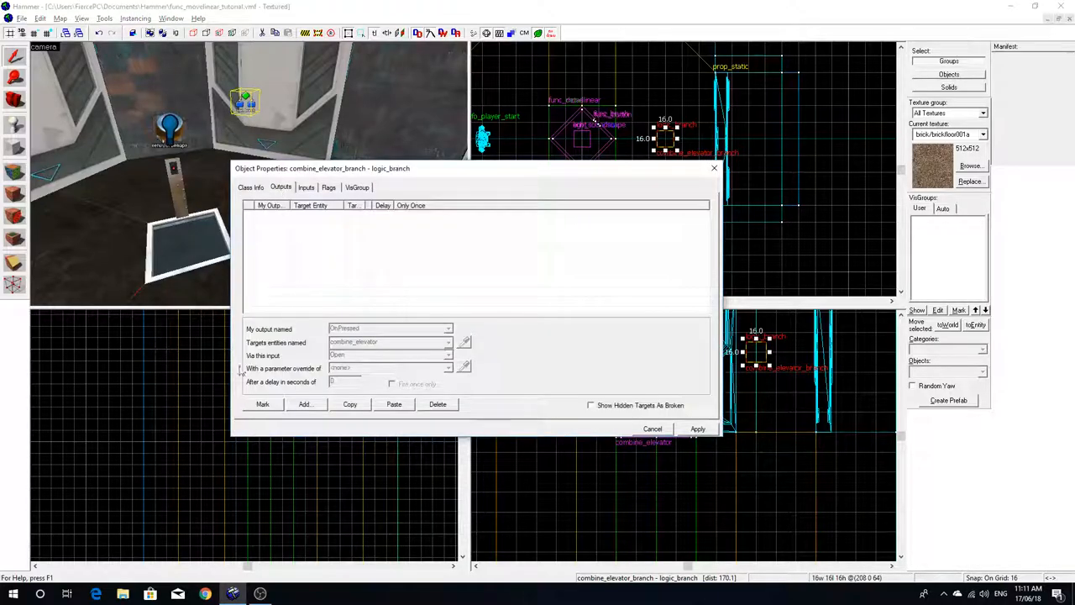
click(305, 404)
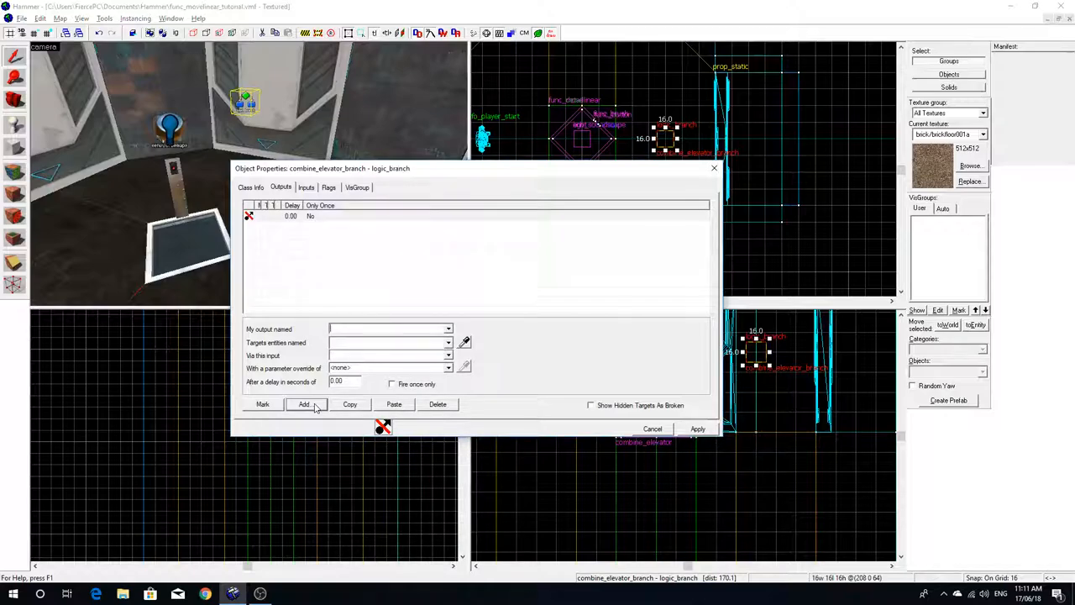
click(304, 404)
text(Open)
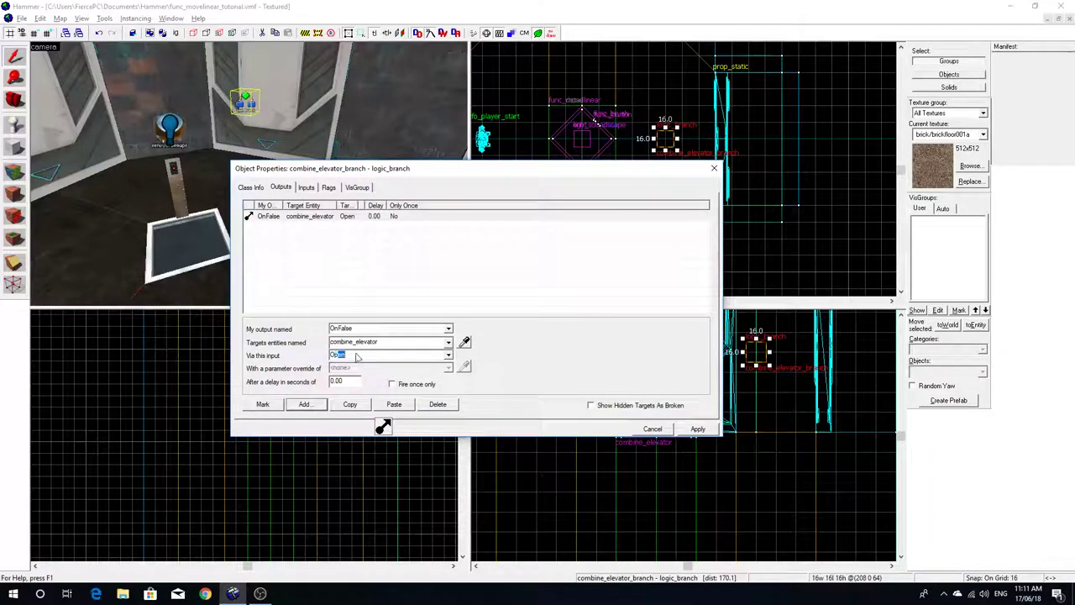
click(304, 404)
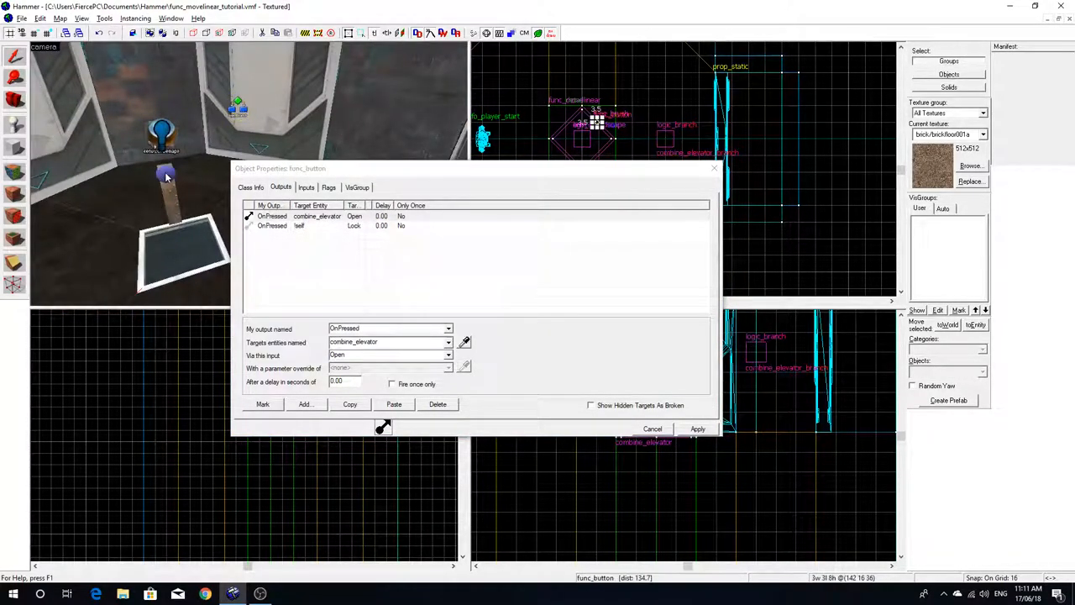
Retarget the button's Test output to combine_elevator_branch and apply the change
click(316, 216)
text(c)
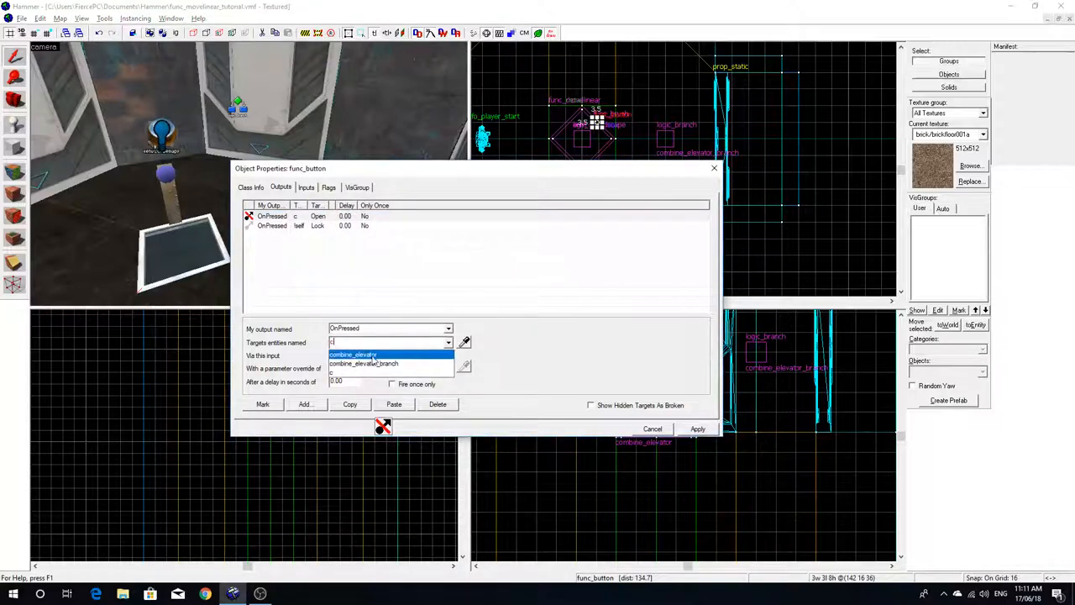
click(362, 364)
text(Test)
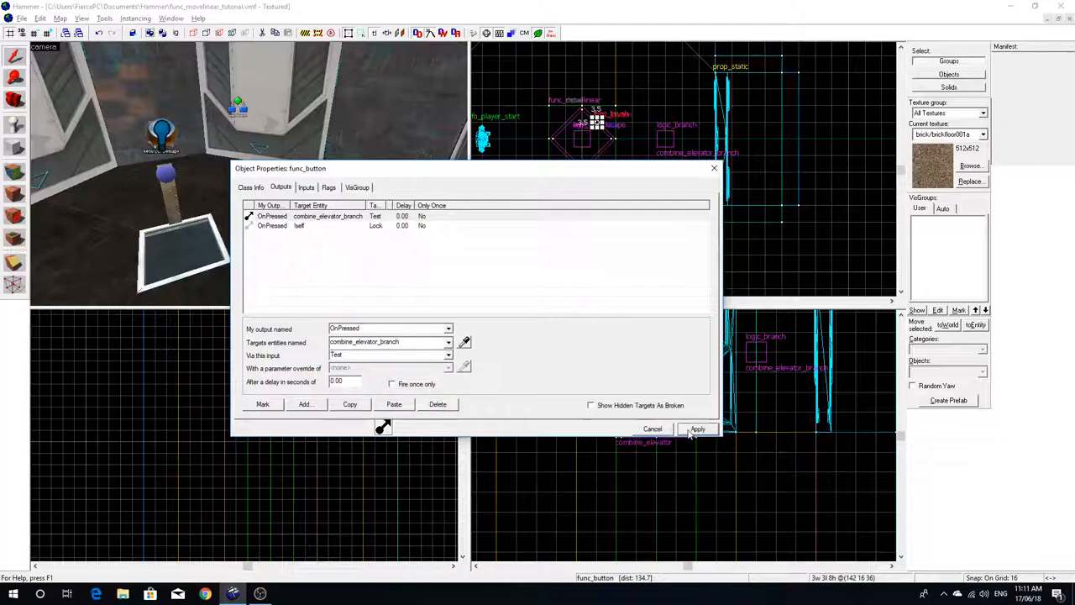
click(698, 429)
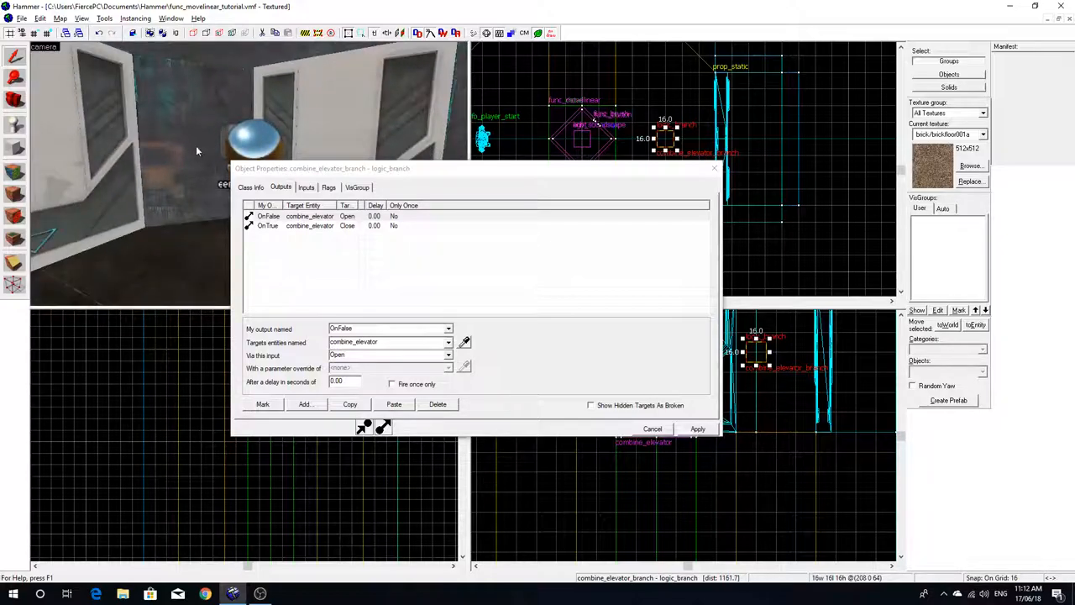
Select the tools/toolstrigger texture and draw a brush tied to trigger_multiple
click(651, 428)
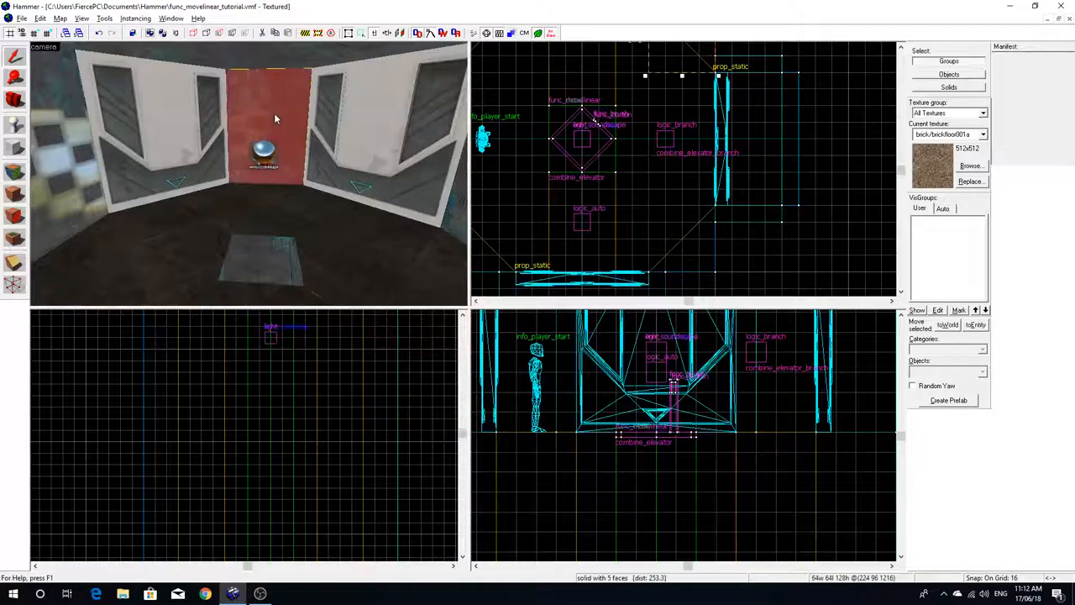
click(969, 165)
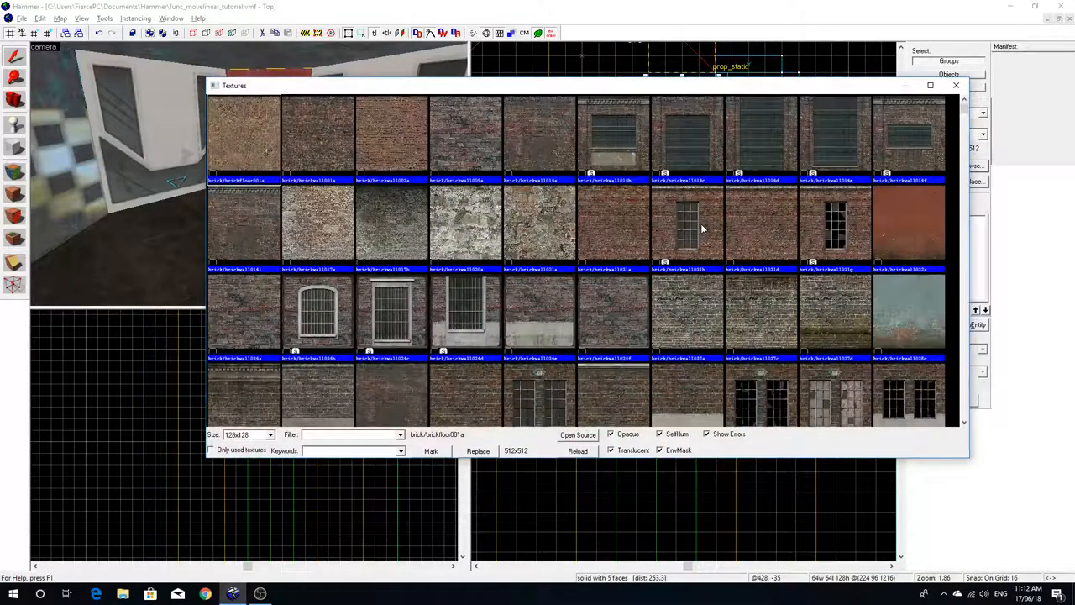
text(trigger)
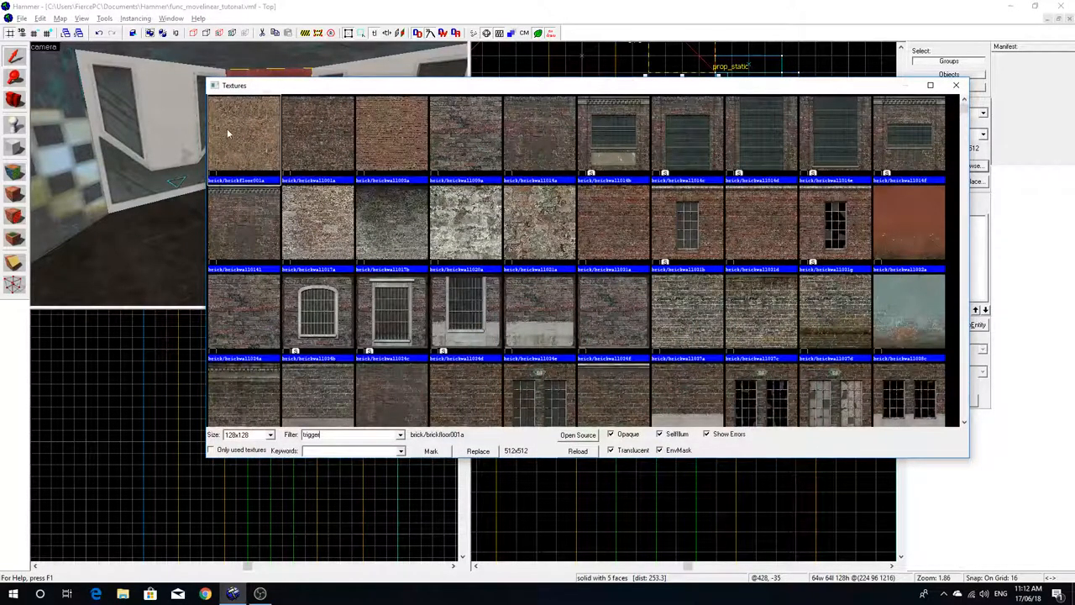
click(957, 84)
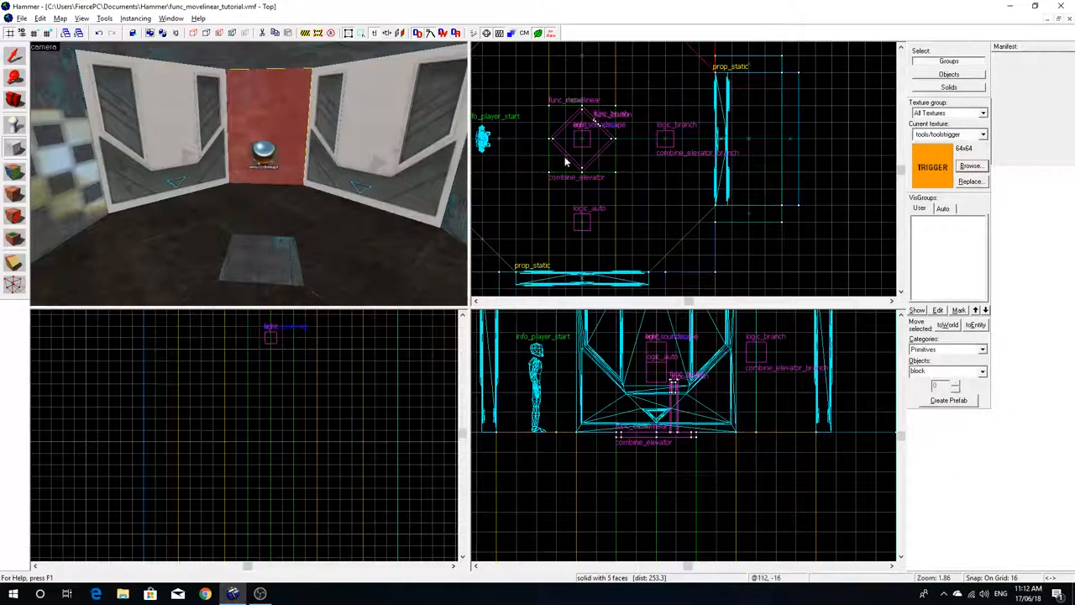
scroll(down, 3)
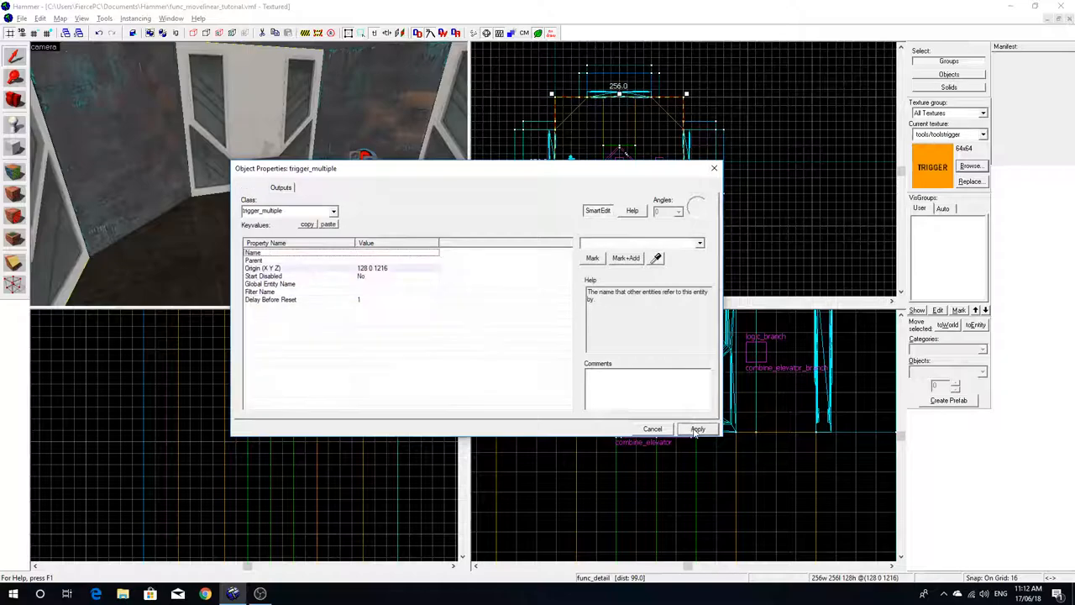
Add an OnStartTouch output targeting combine_elevator_branch with SetValue 1
click(281, 186)
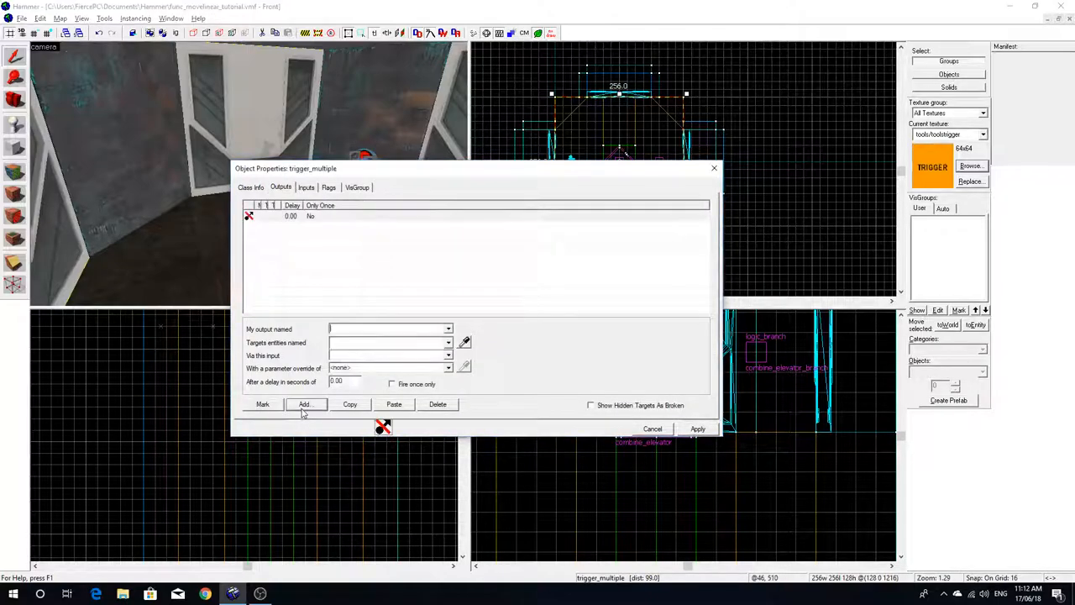
click(305, 404)
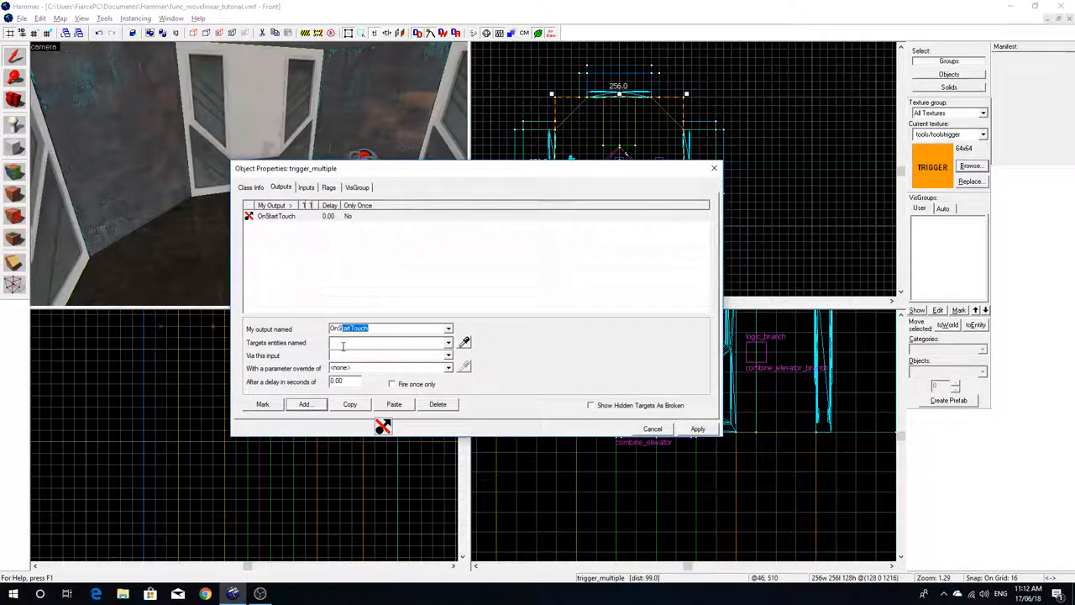
text(comb)
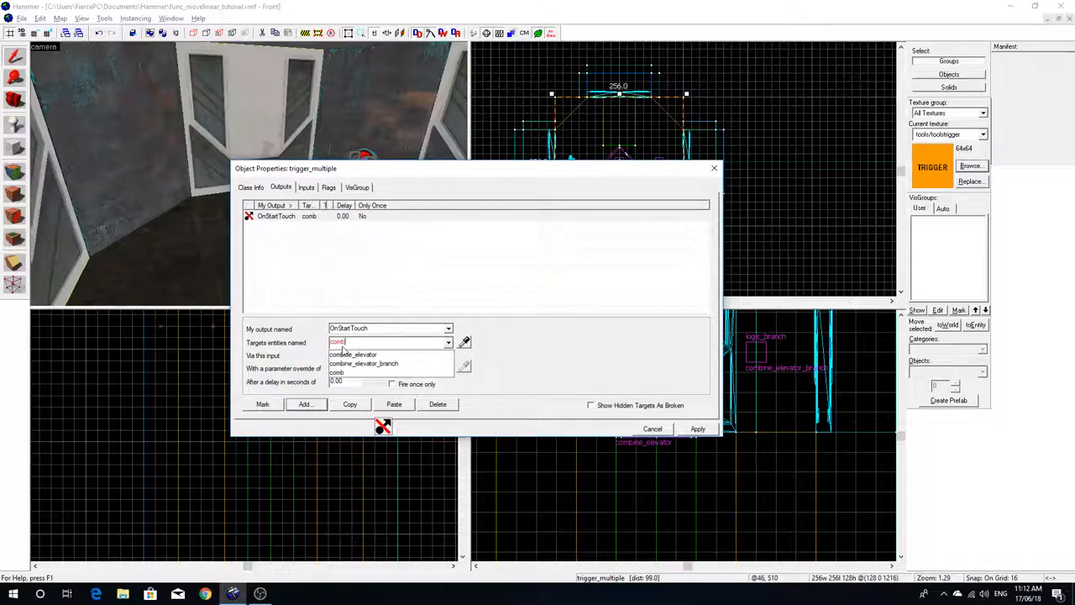
click(364, 363)
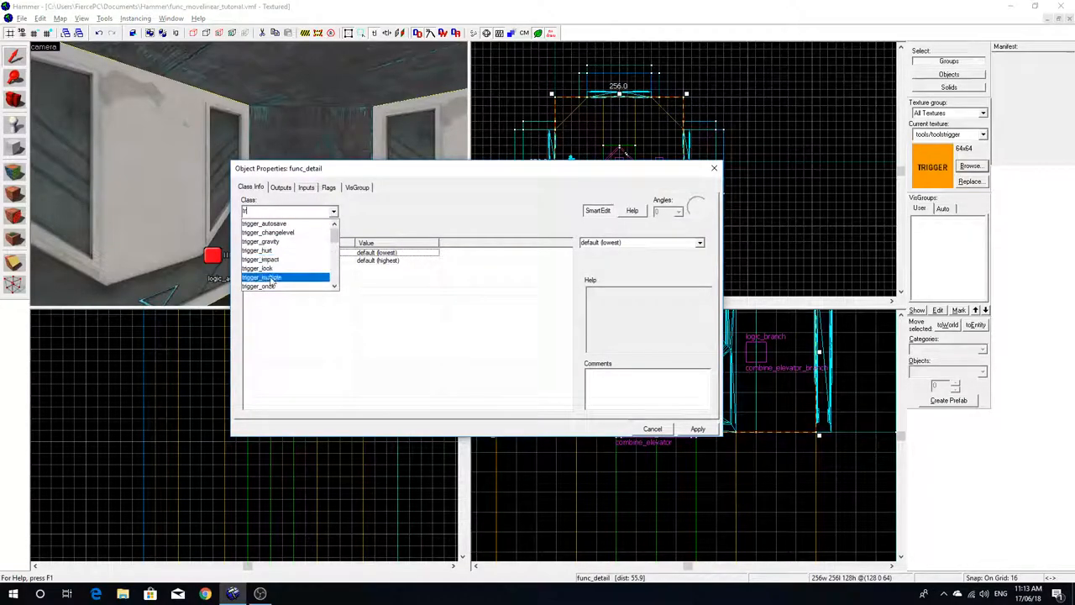
Make the second brush a trigger_multiple sending SetValue 0 to combine_elevator_branch on touch
click(280, 188)
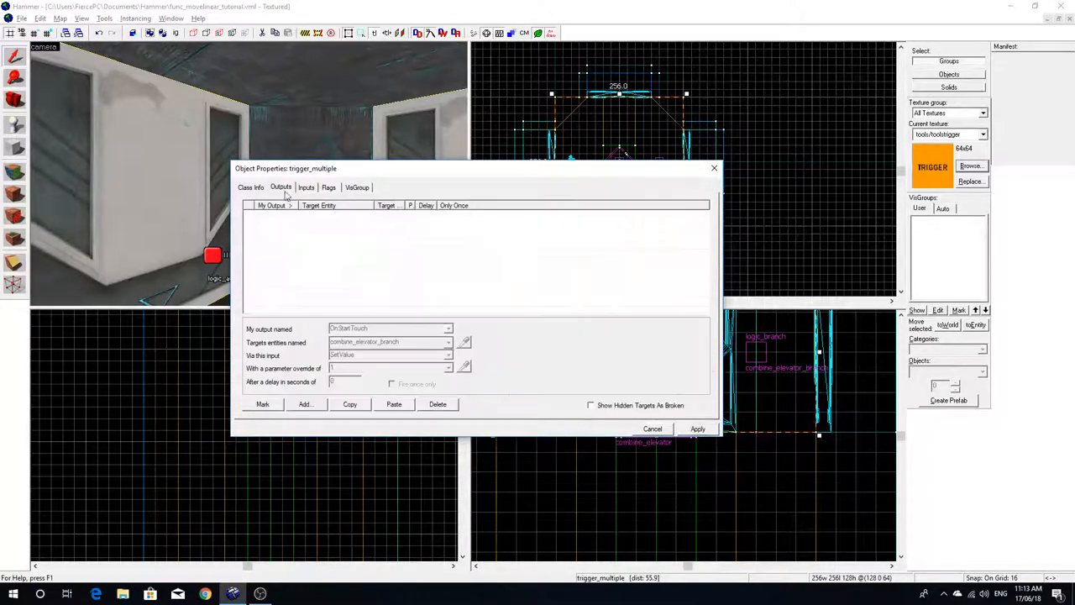
click(305, 404)
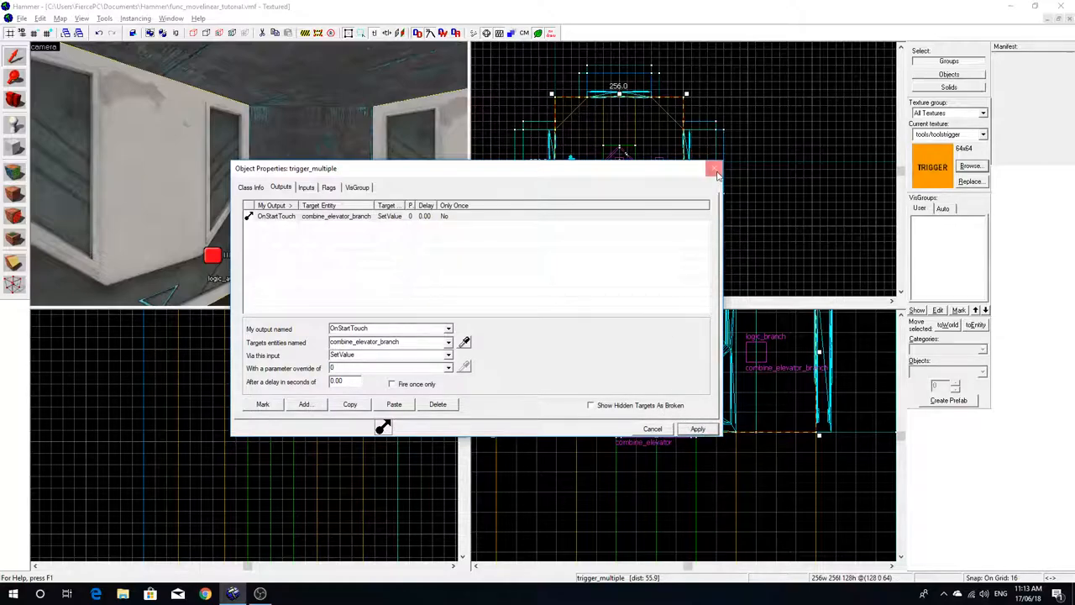
click(715, 169)
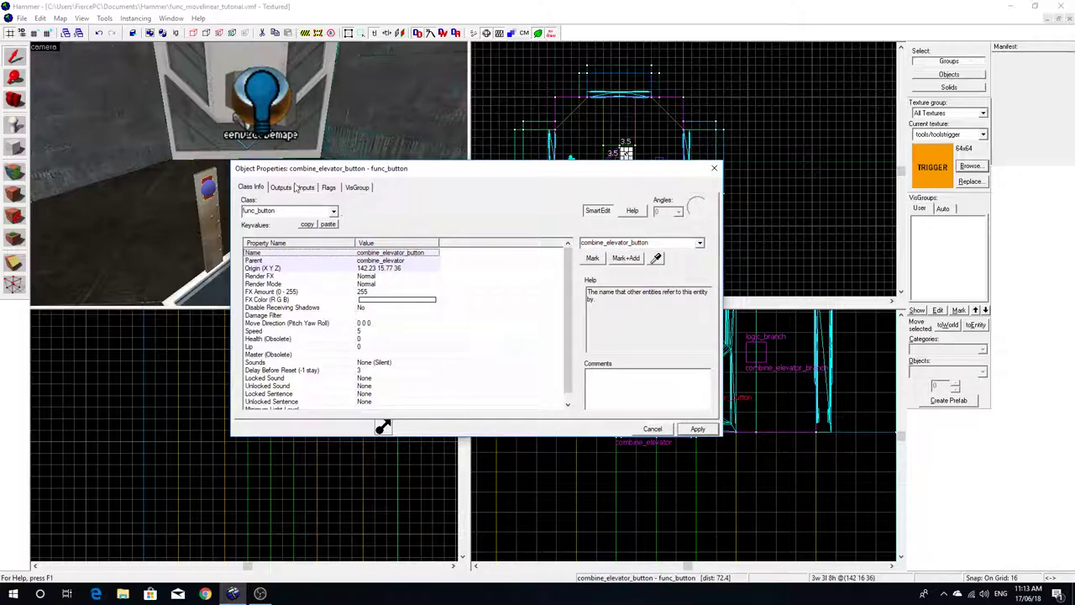
Review the elevator button's outputs and select the func_movelinear platform
click(280, 186)
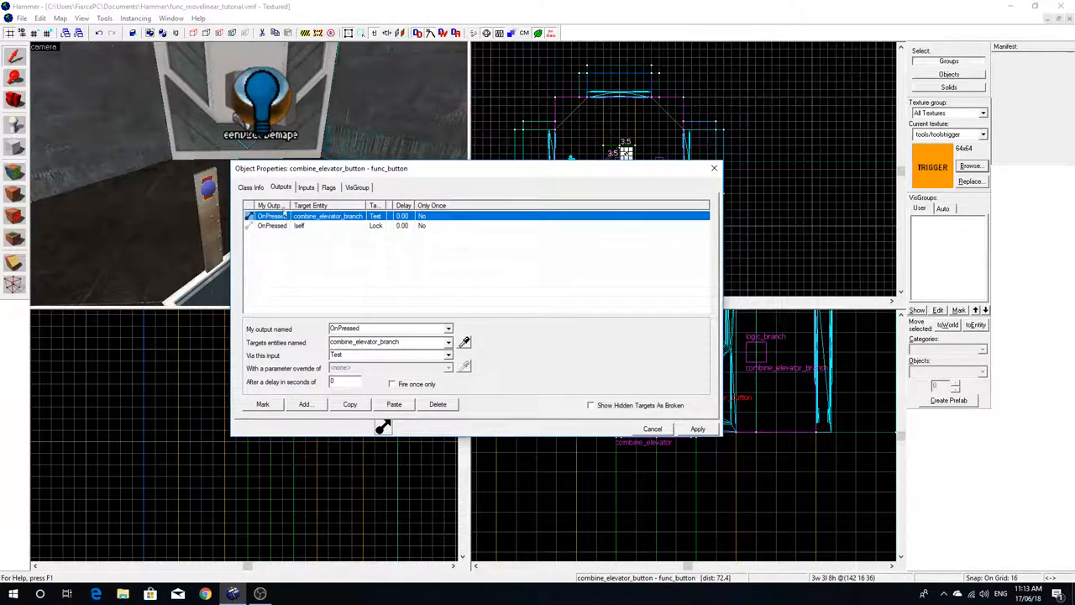
click(250, 187)
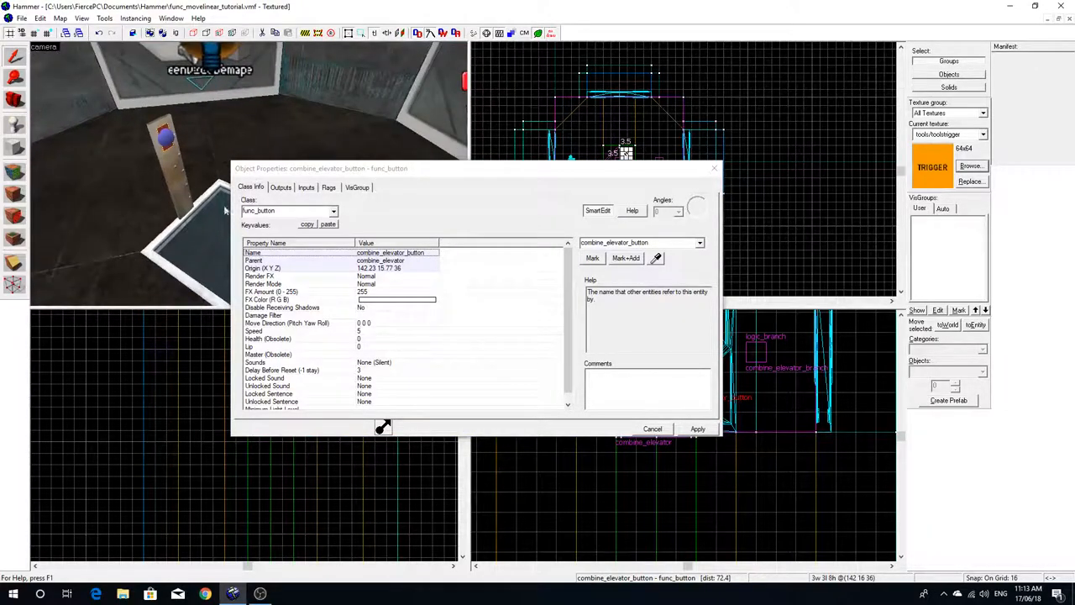
click(281, 187)
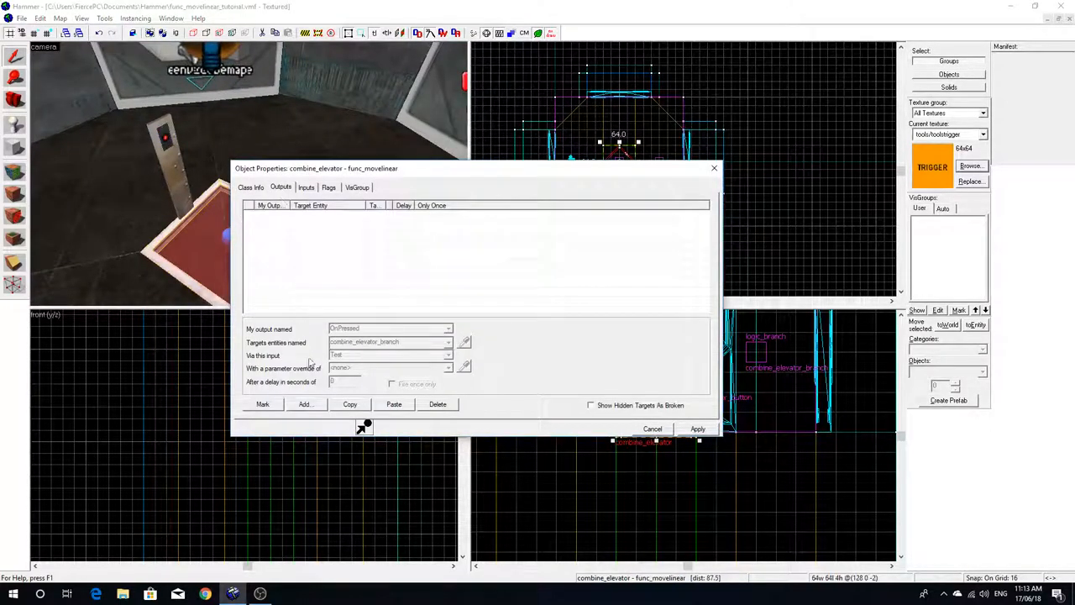
Add OnFullyOpen and OnFullyClosed outputs sending Unlock to combine_elevator_button
click(305, 404)
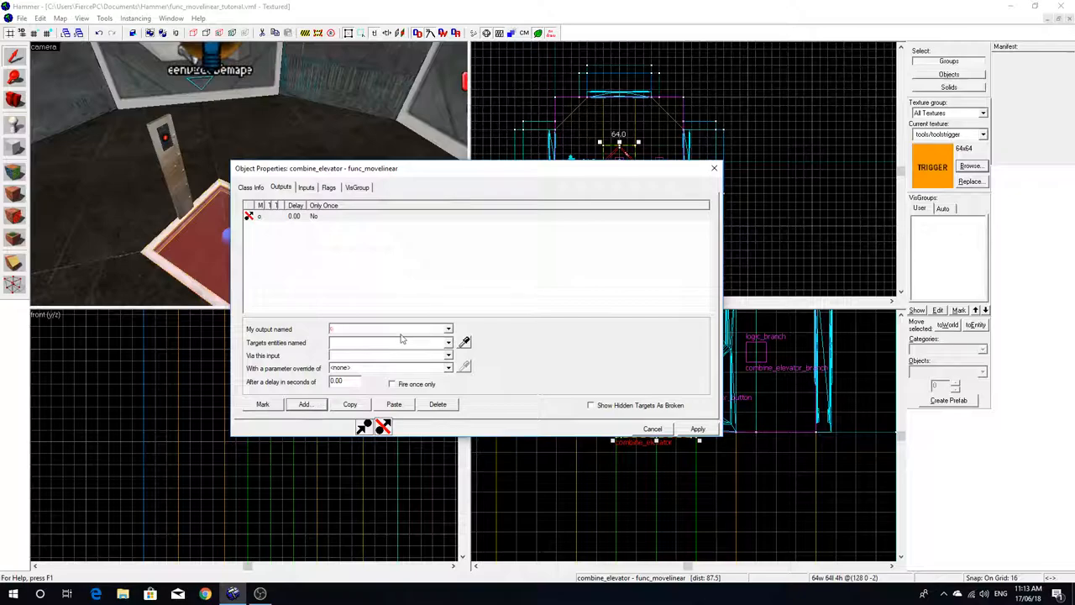
click(448, 329)
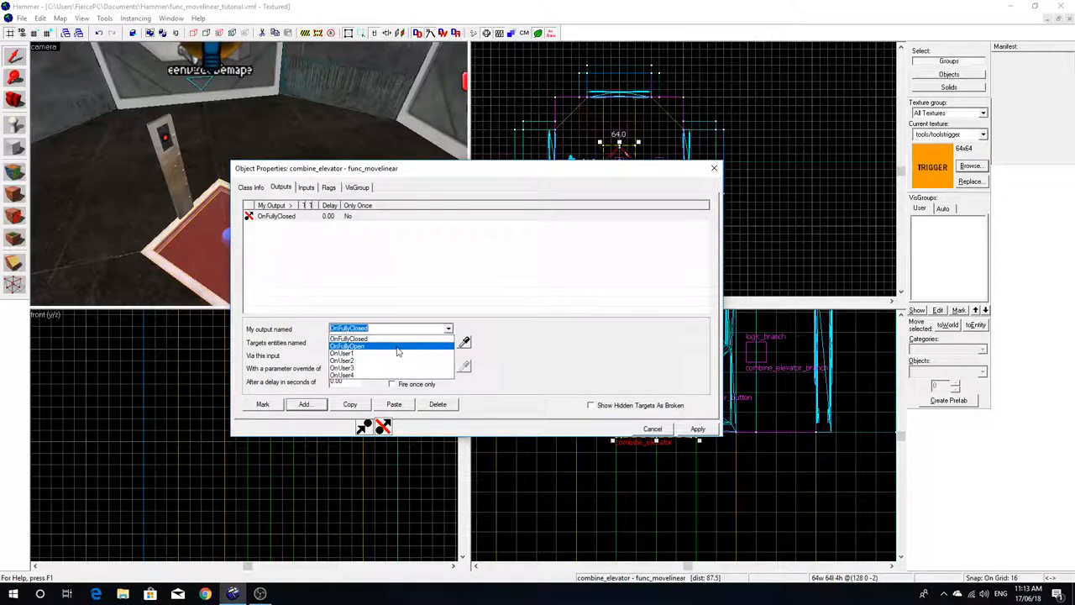
click(346, 345)
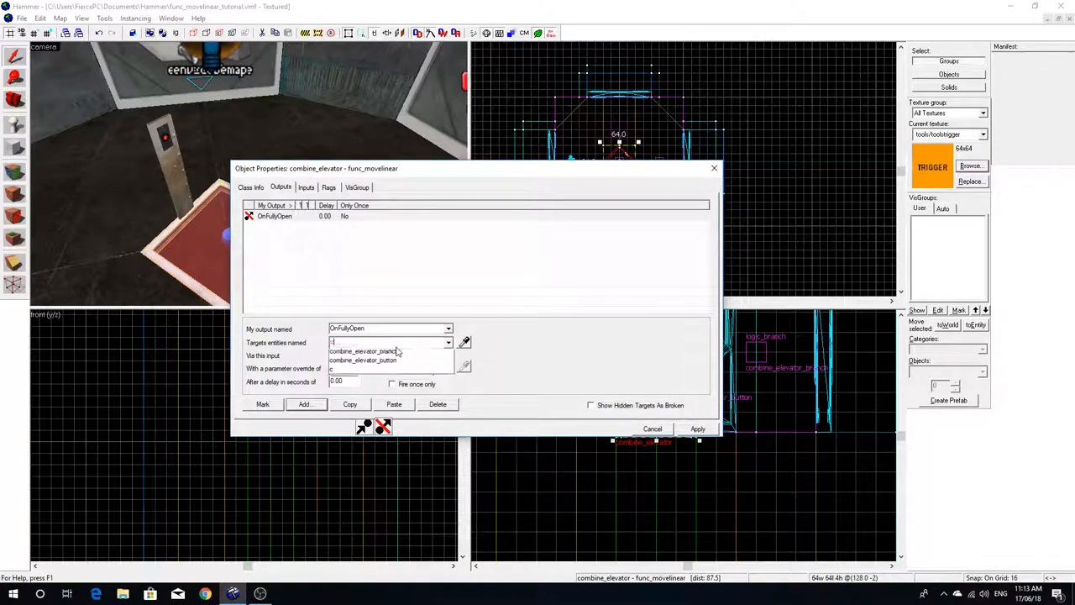
click(363, 359)
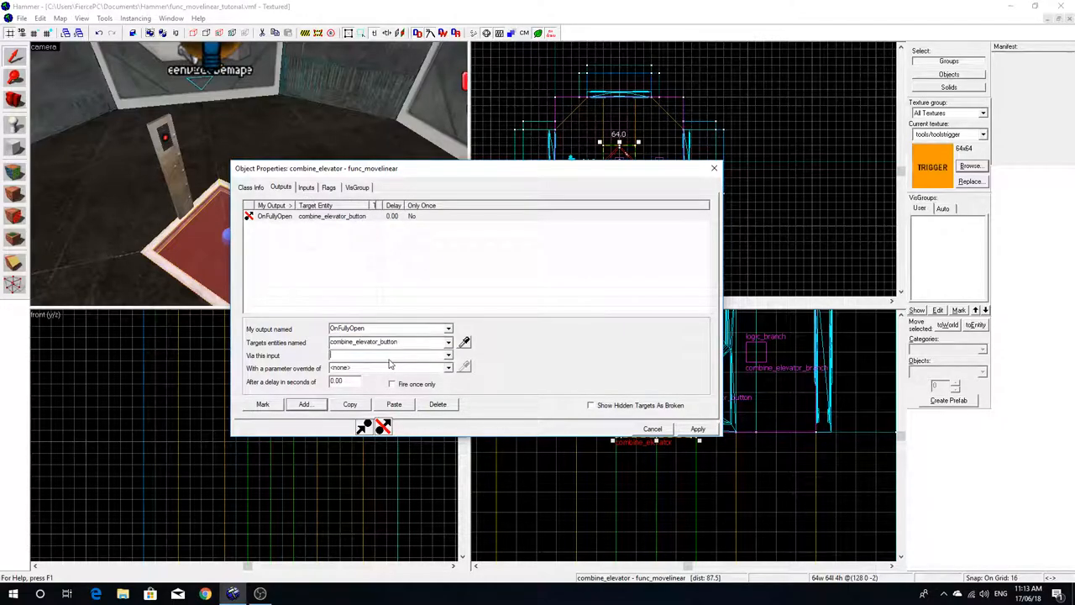
click(304, 404)
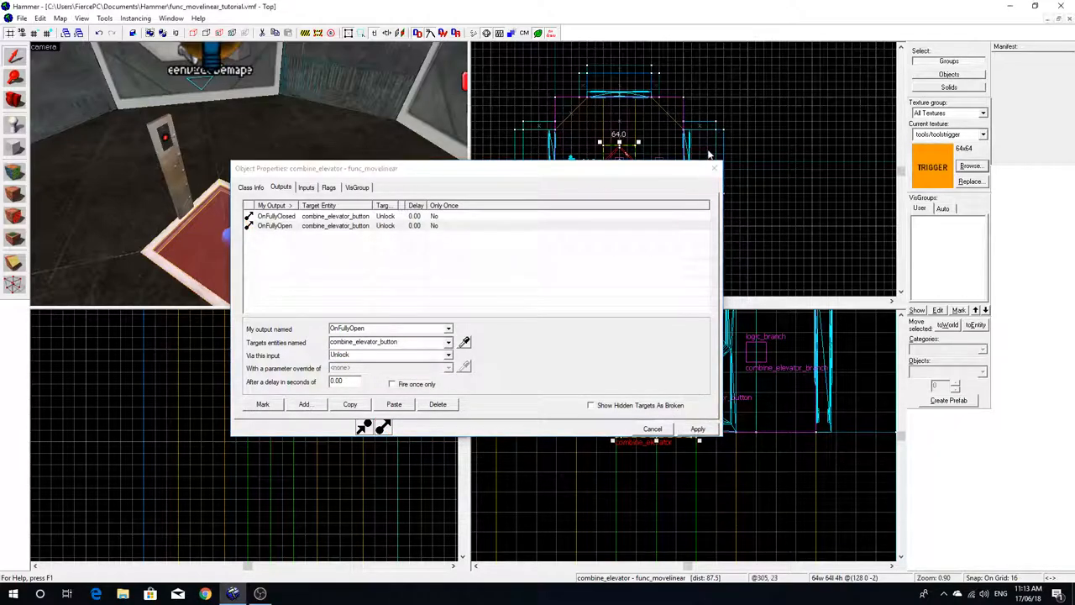
click(652, 428)
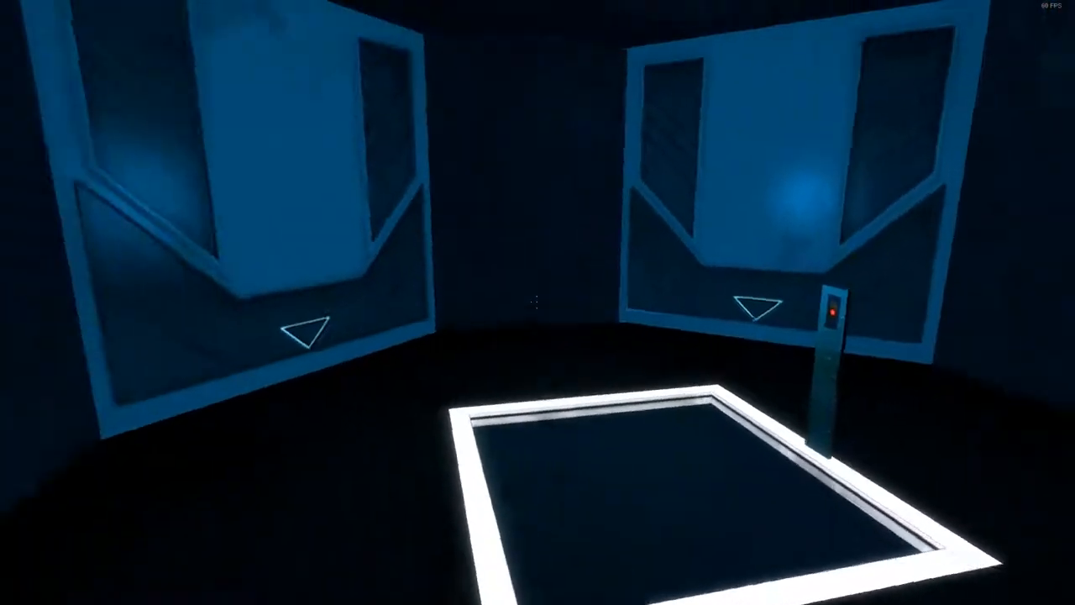
mouse_move(538, 302)
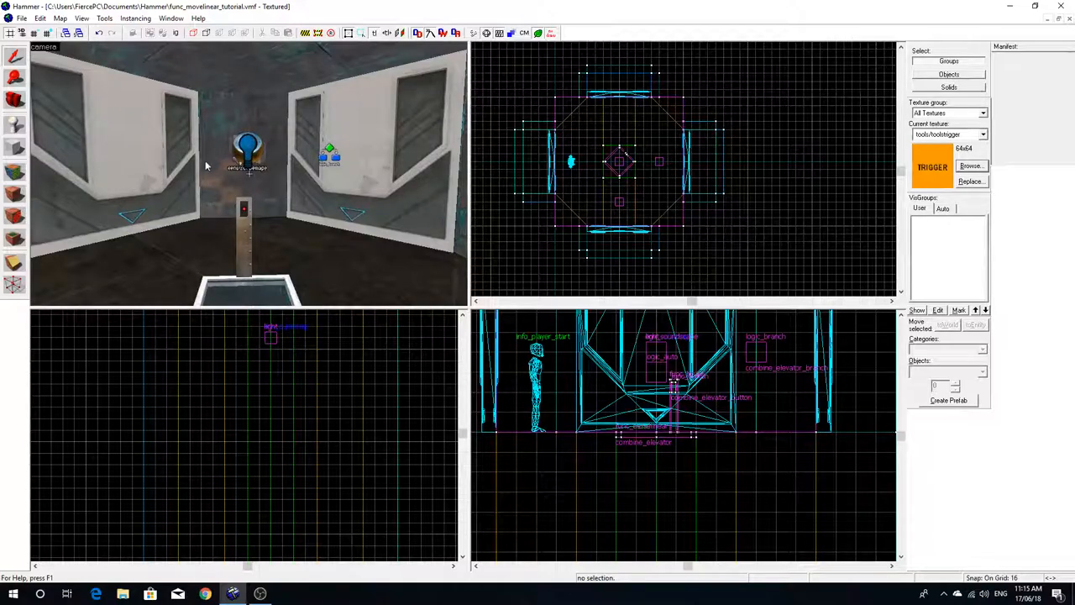
mouse_move(233, 156)
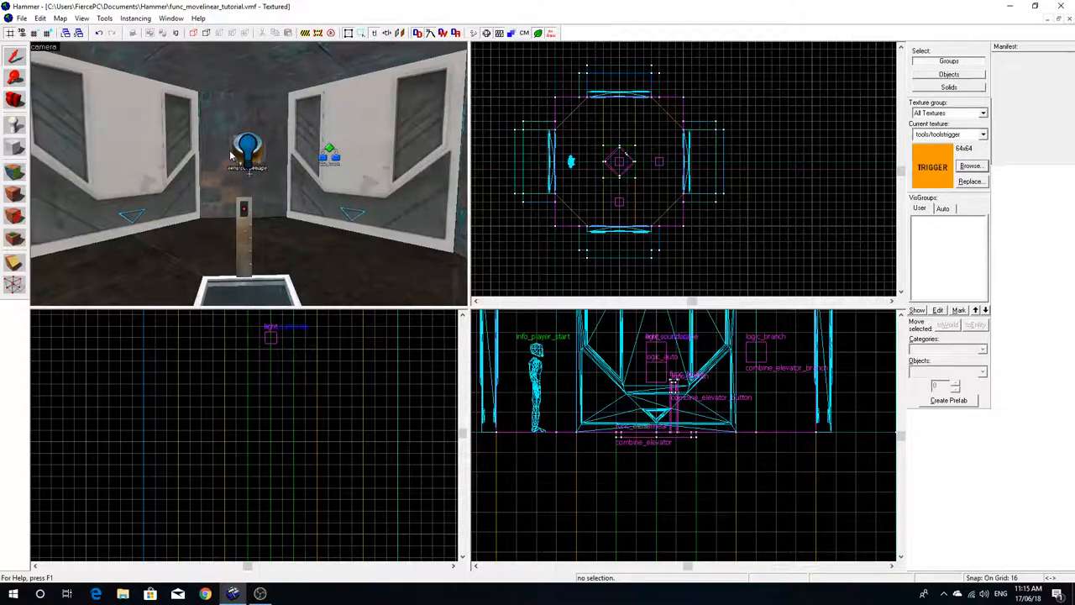